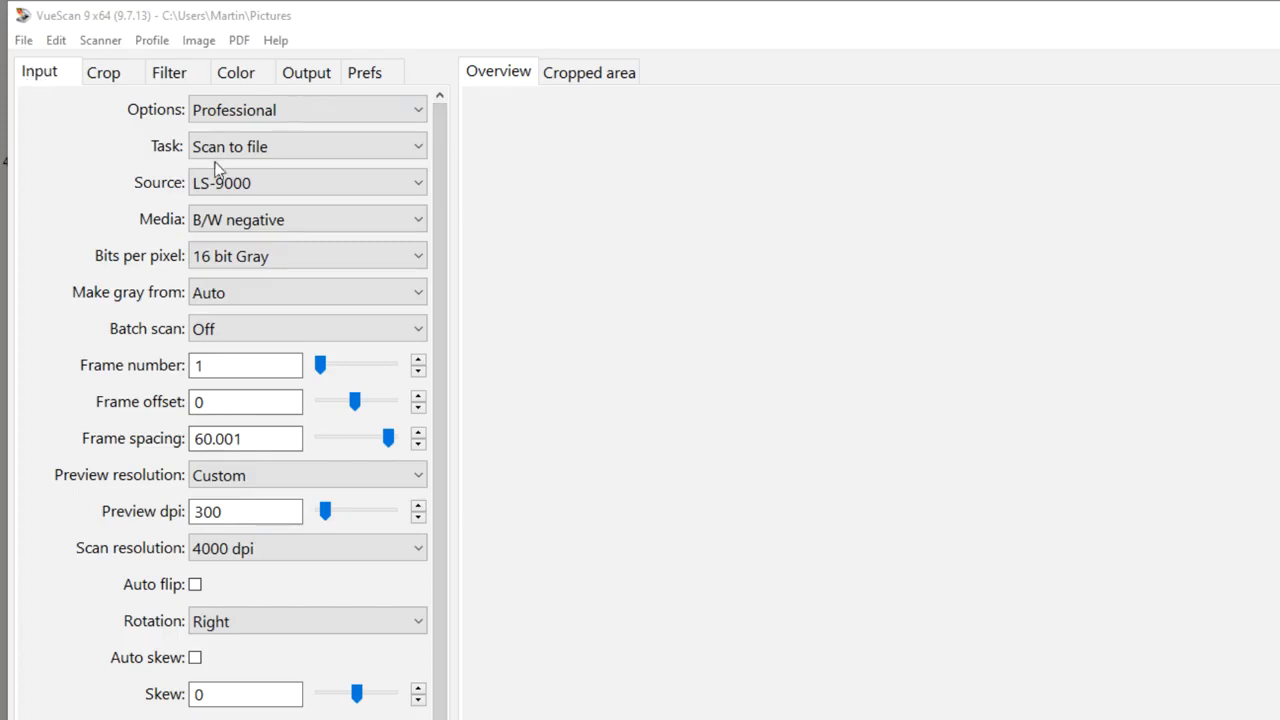
mouse_move(158, 191)
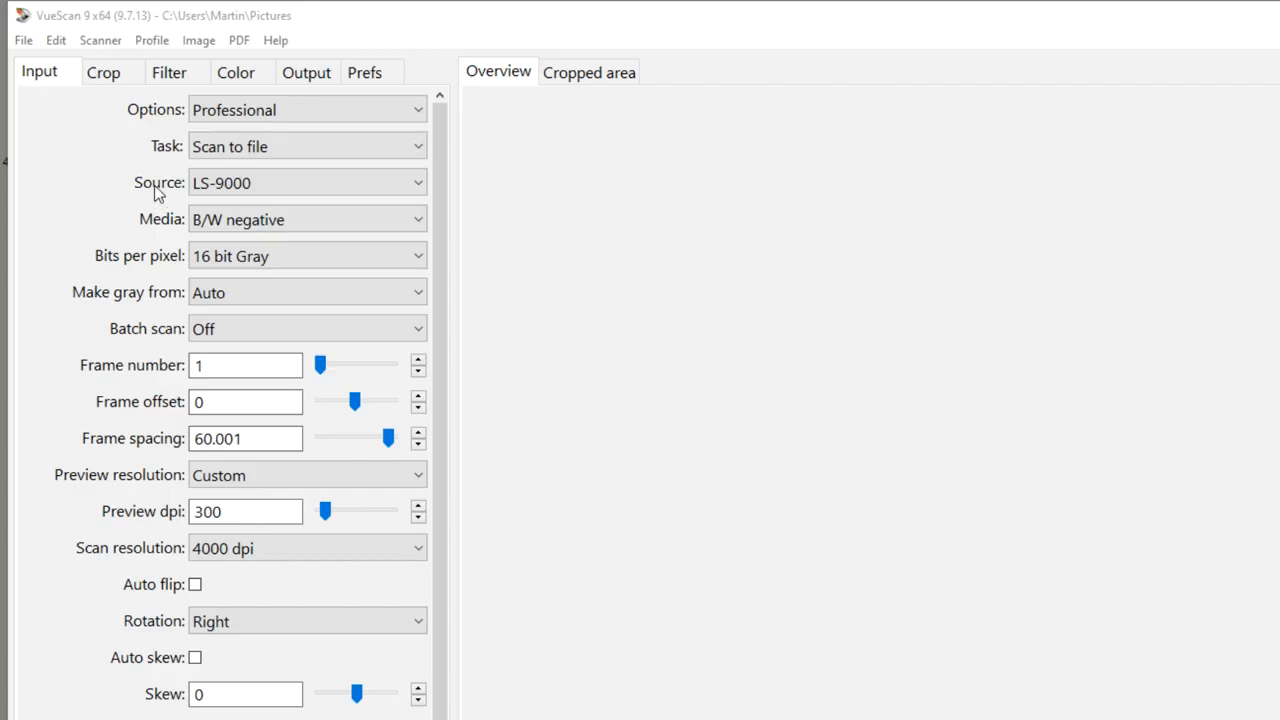
Confirm LS-9000, B/W negative, 16-bit gray and 4000 dpi input settings, then view crop settings.
click(307, 182)
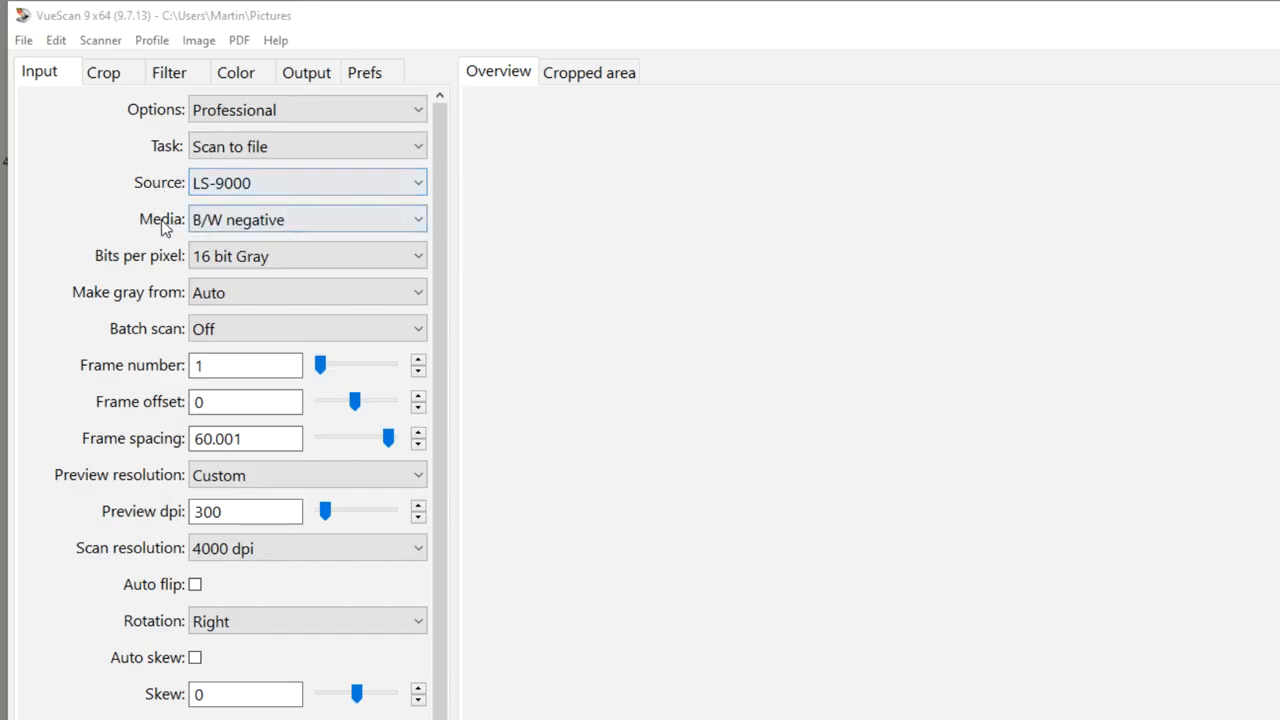
click(307, 219)
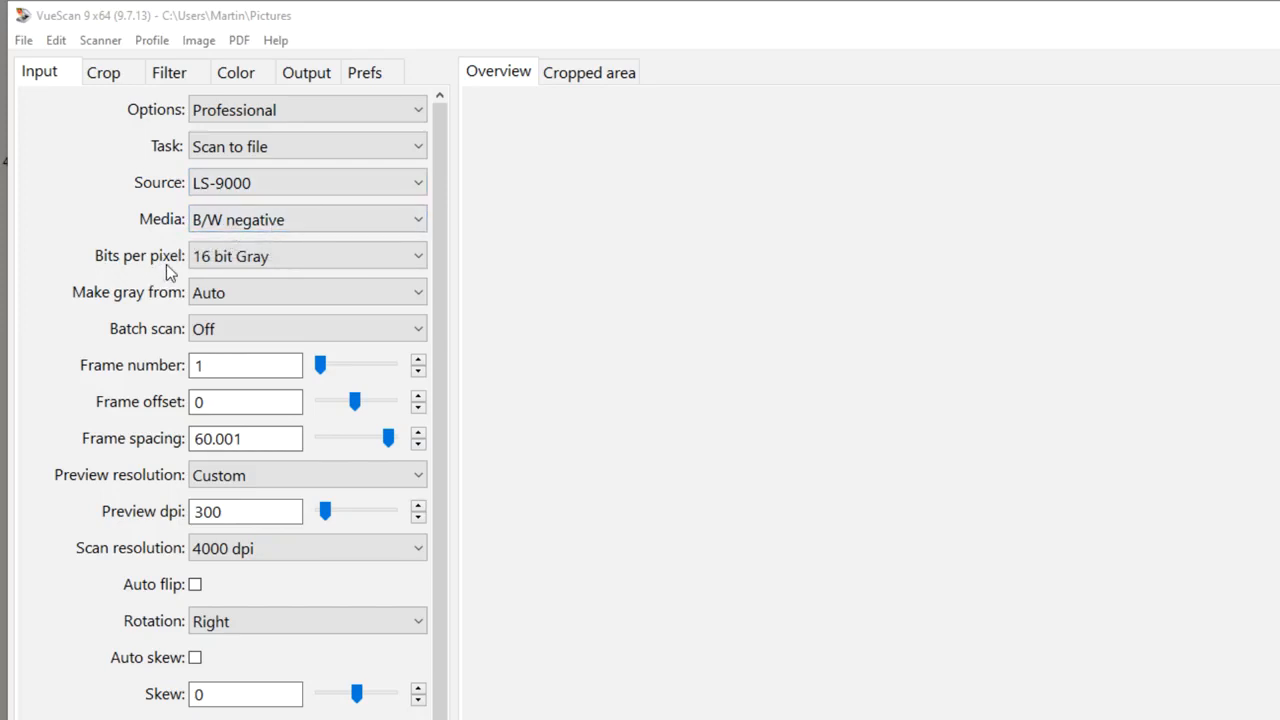
click(305, 255)
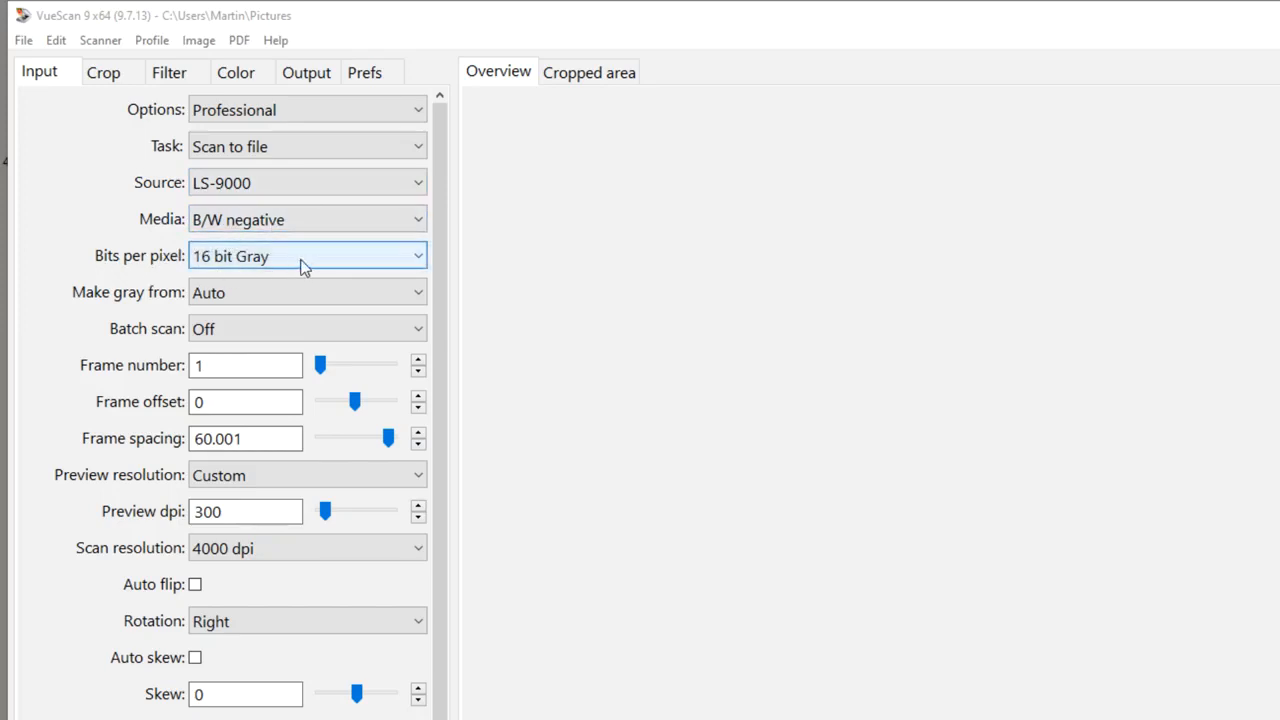
mouse_move(240, 292)
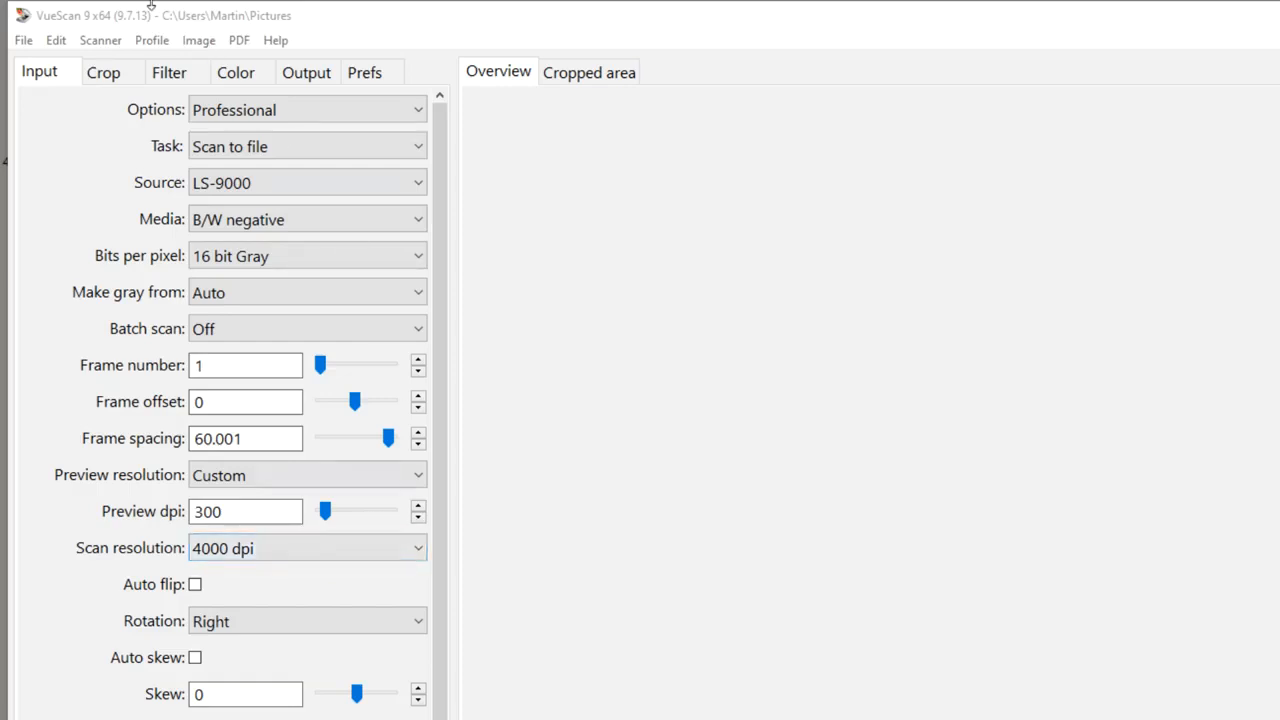
click(103, 72)
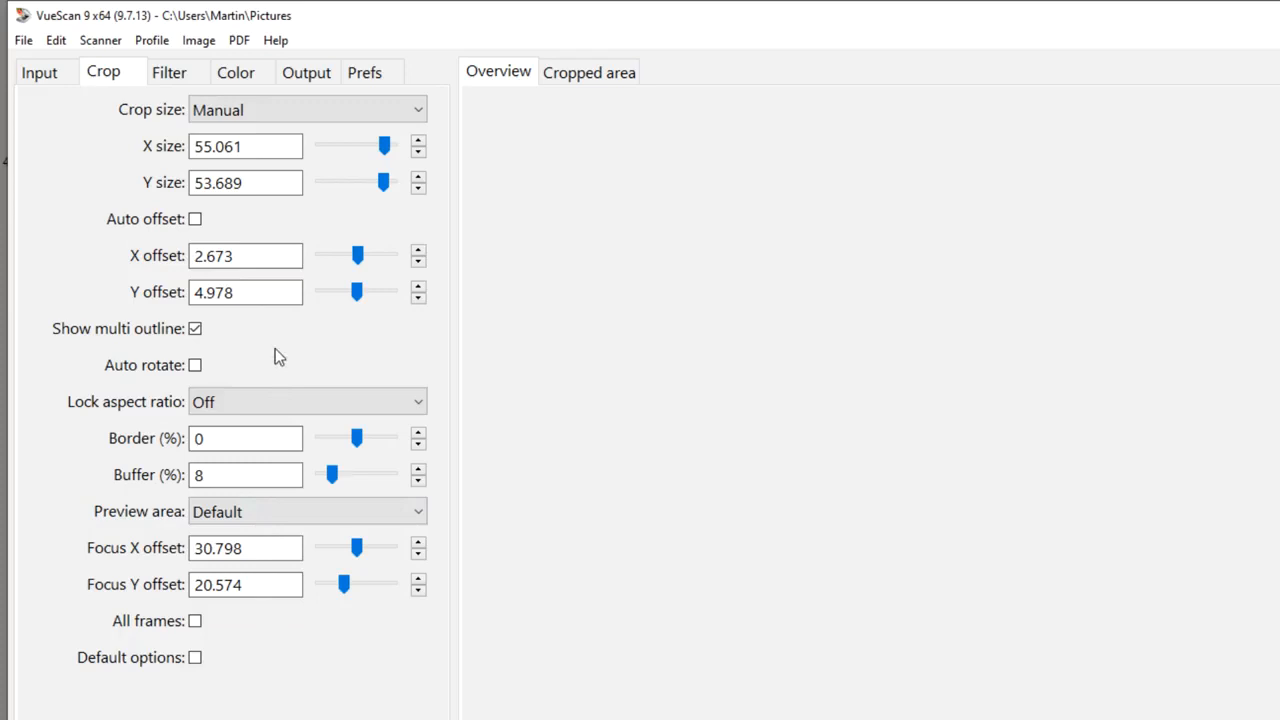
Check filter and Neutral colour balance settings, then view the 16-bit gray TIFF output settings.
click(168, 72)
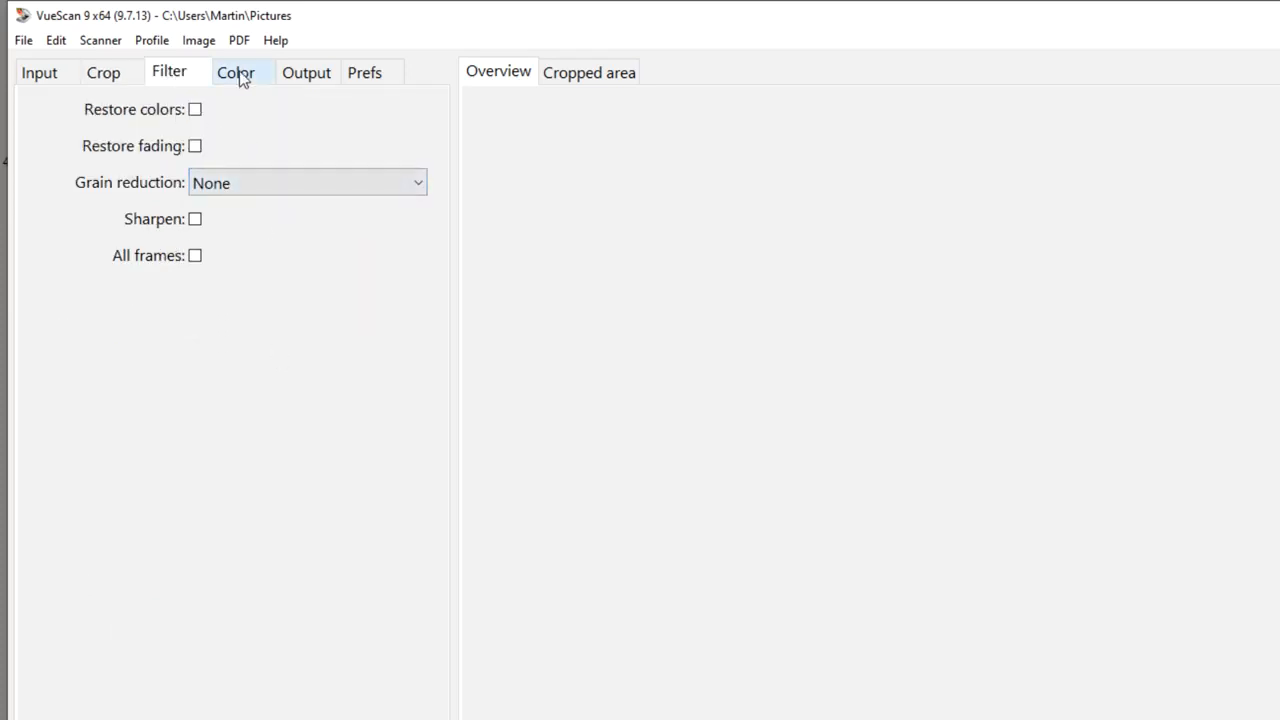
click(236, 72)
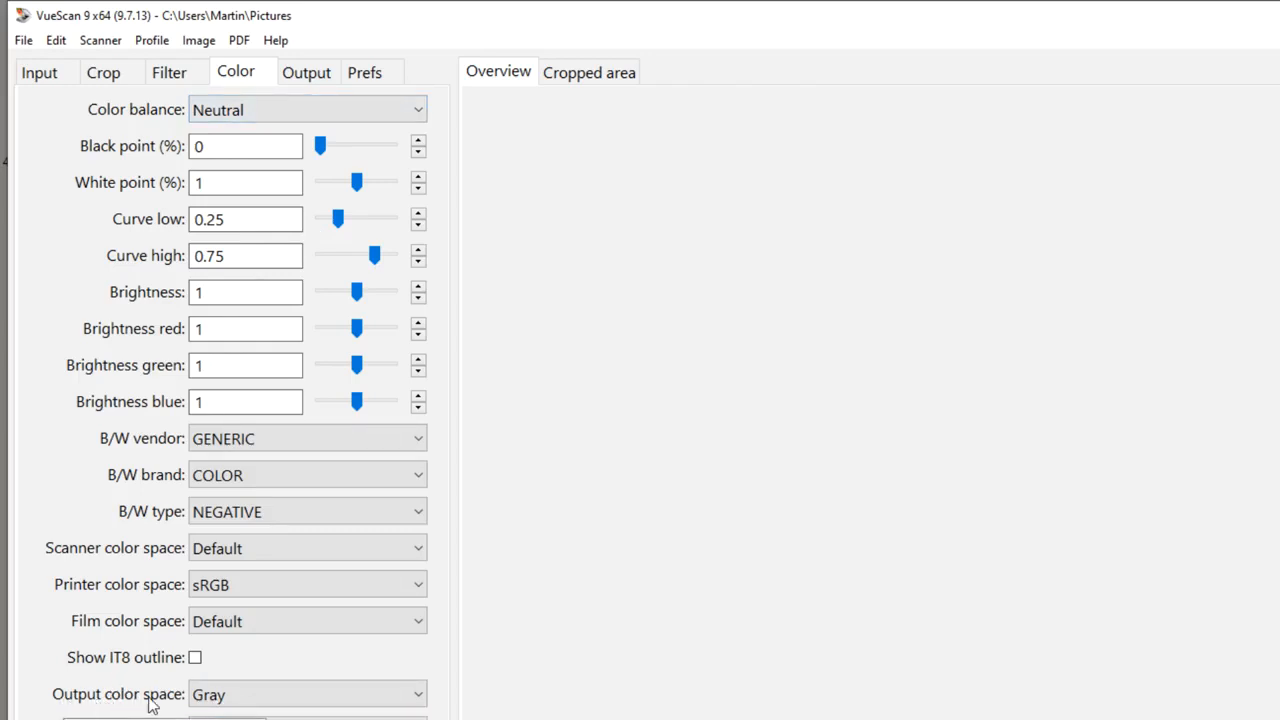
click(307, 694)
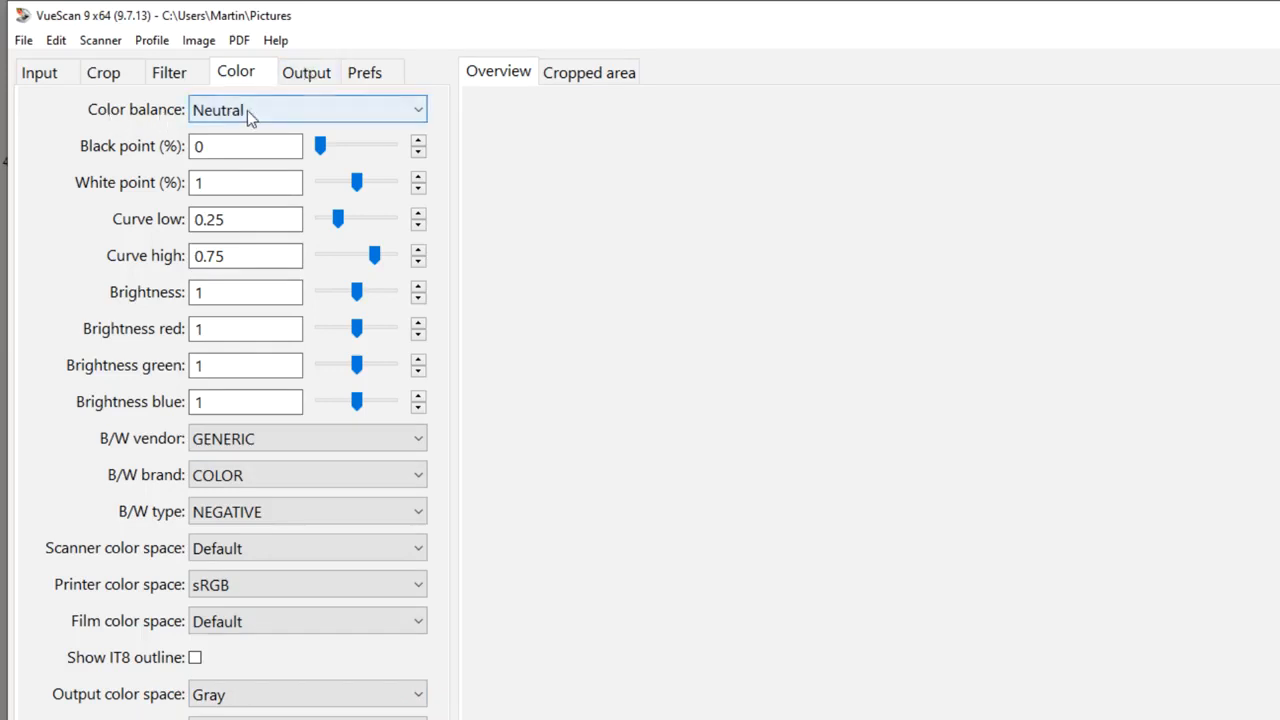
mouse_move(225, 113)
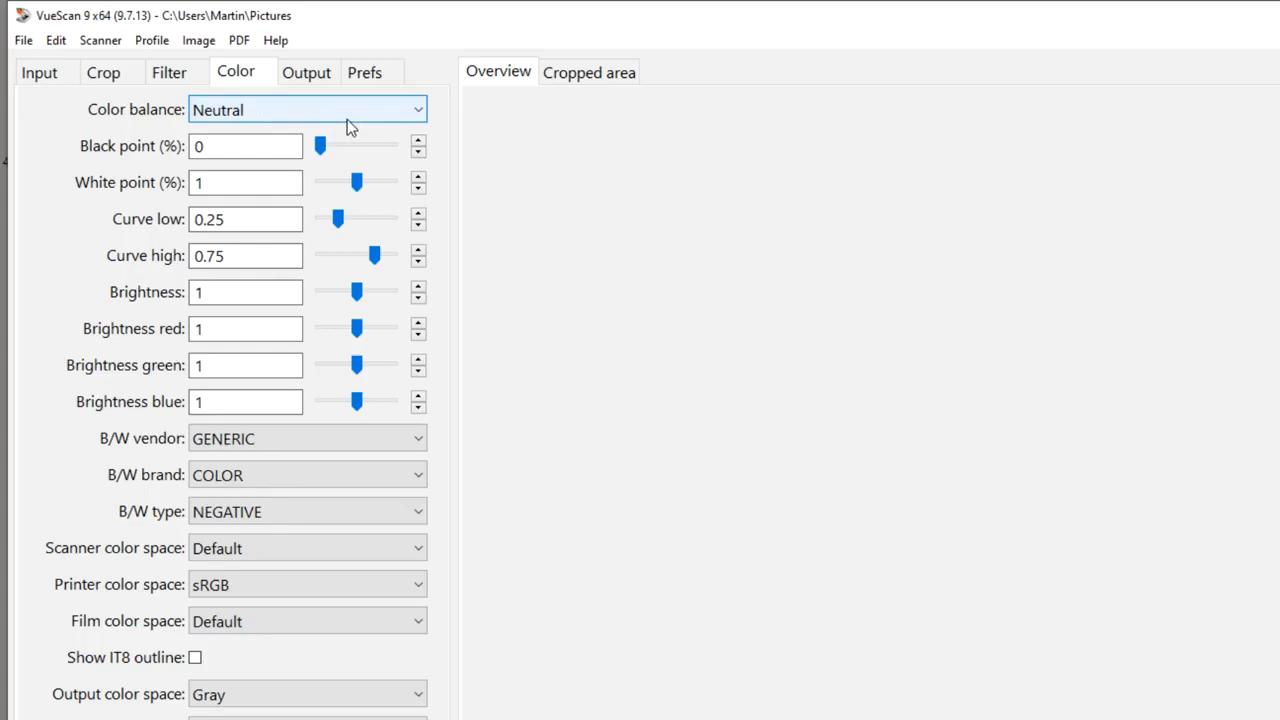
mouse_move(310, 88)
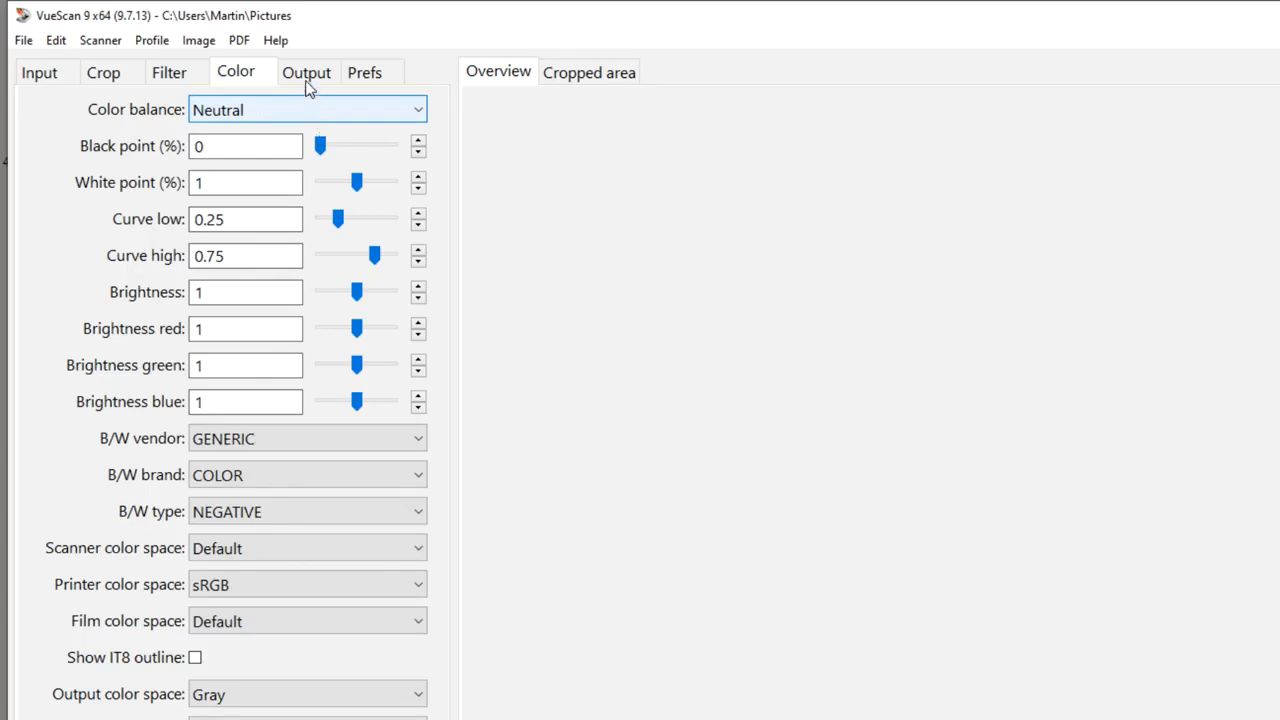
click(306, 72)
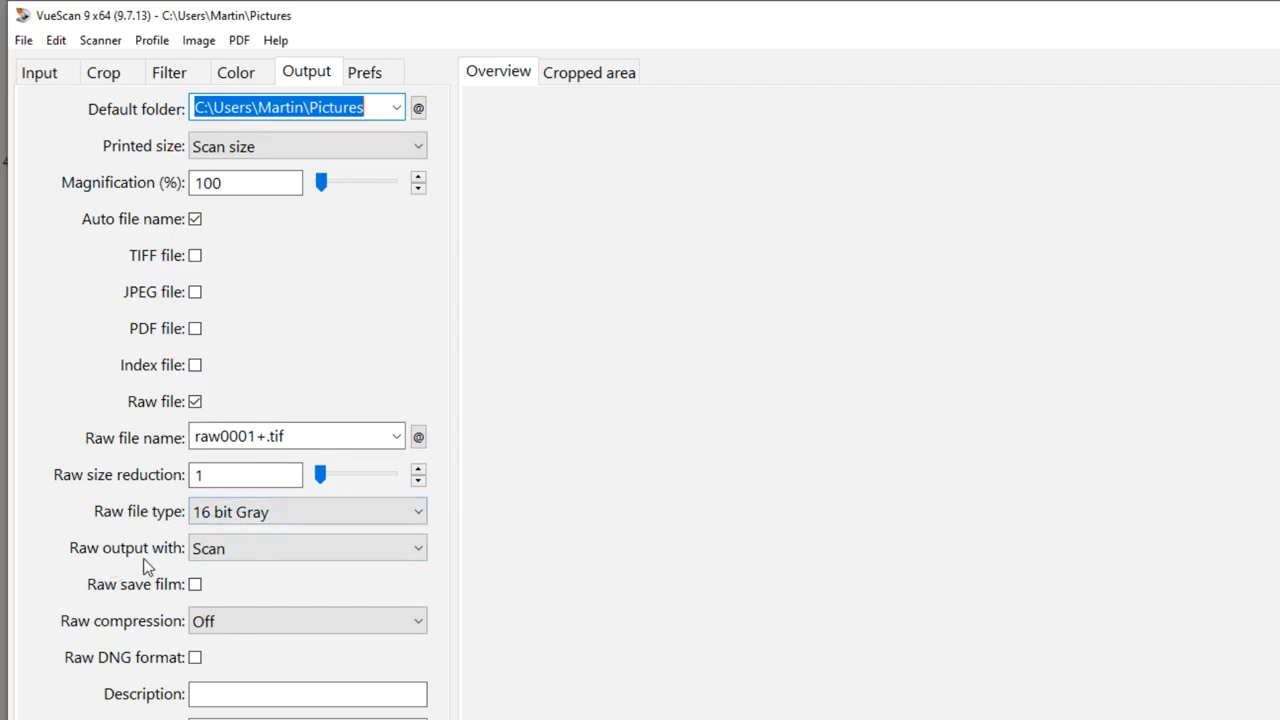
click(39, 72)
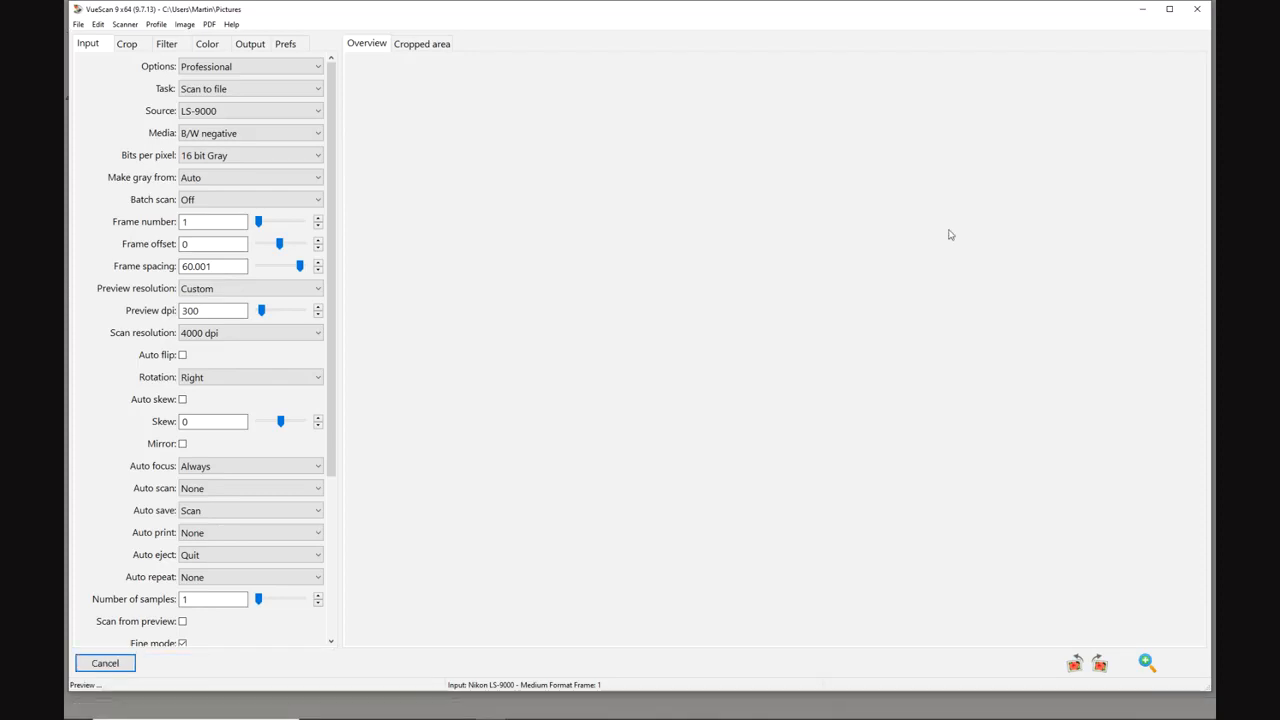
mouse_move(760, 133)
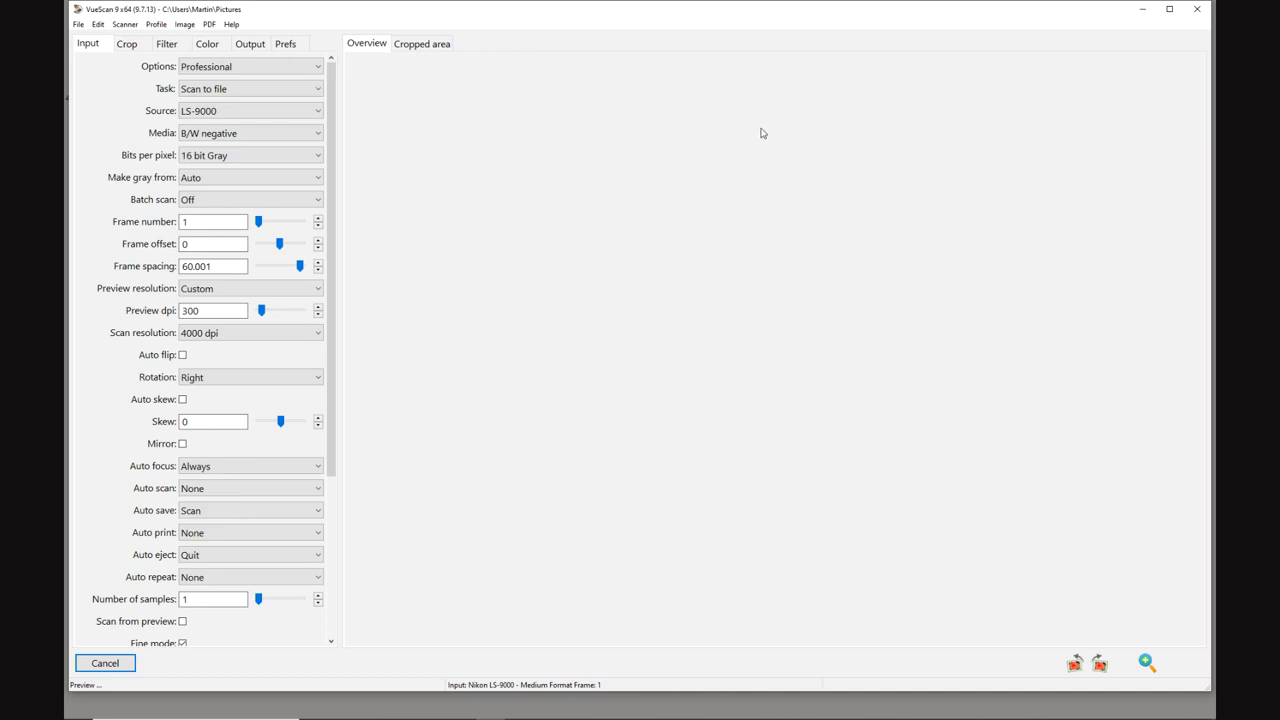
mouse_move(436, 241)
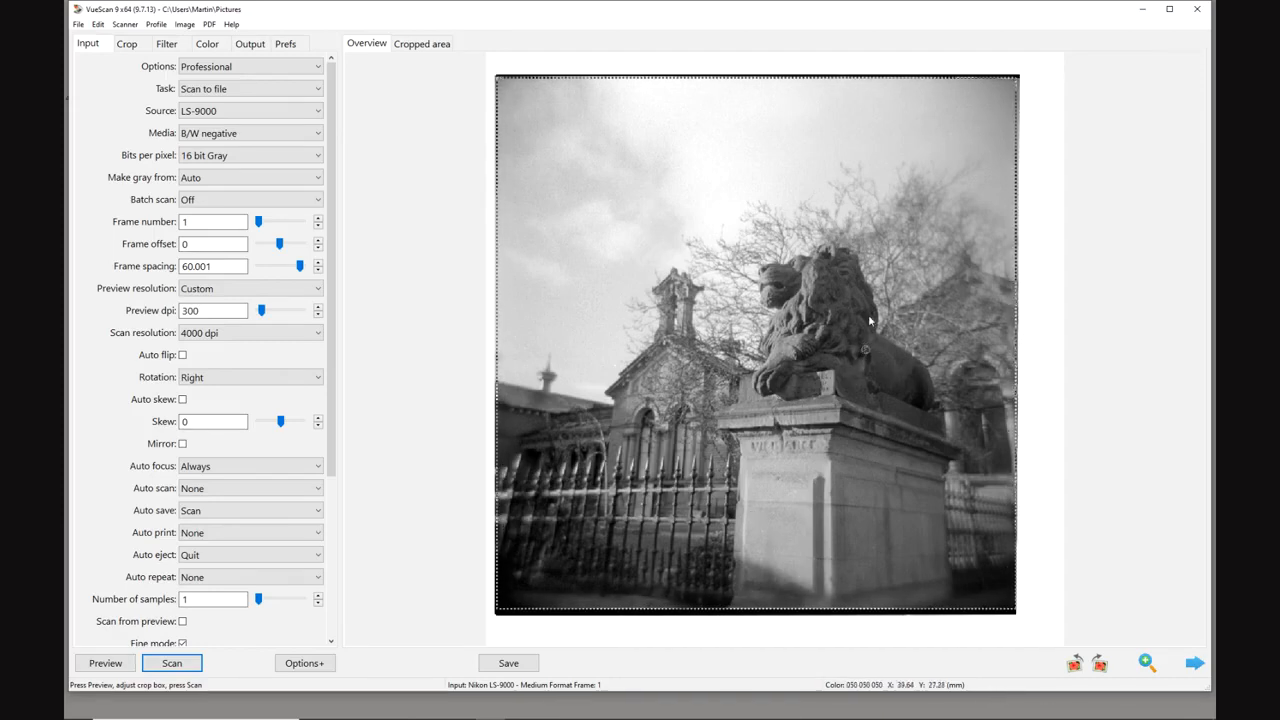
mouse_move(868, 273)
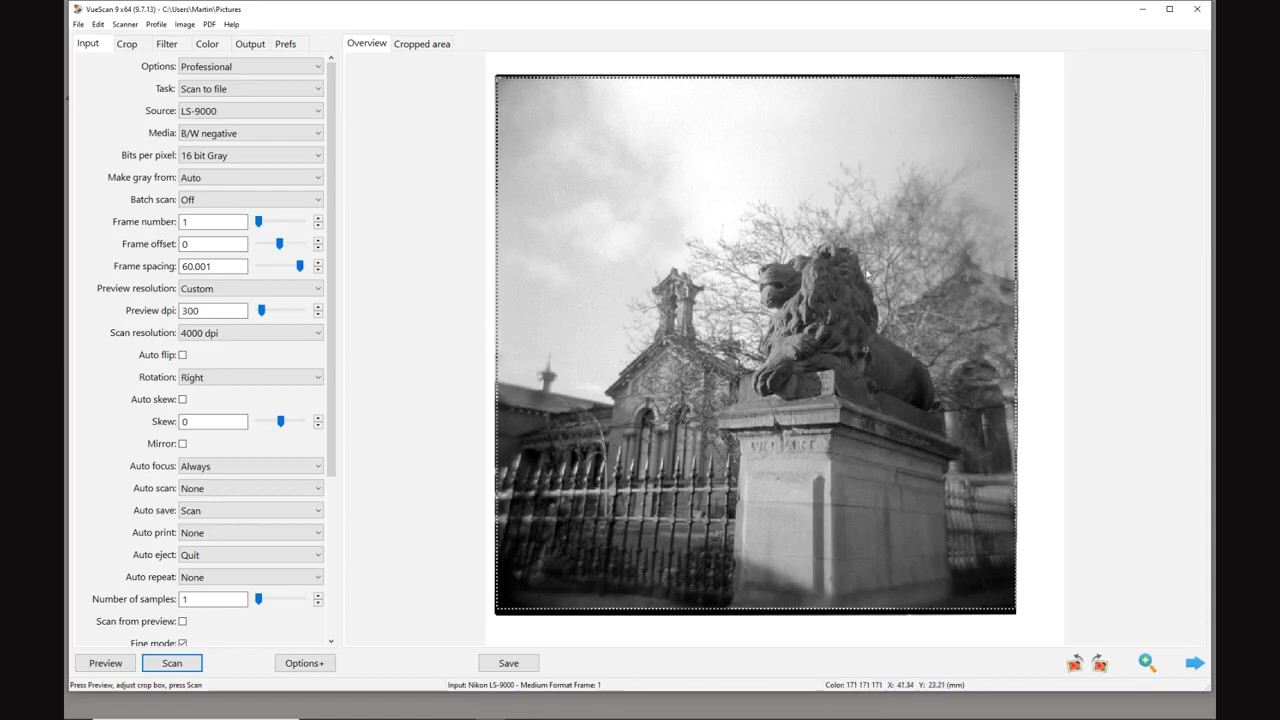
mouse_move(783, 448)
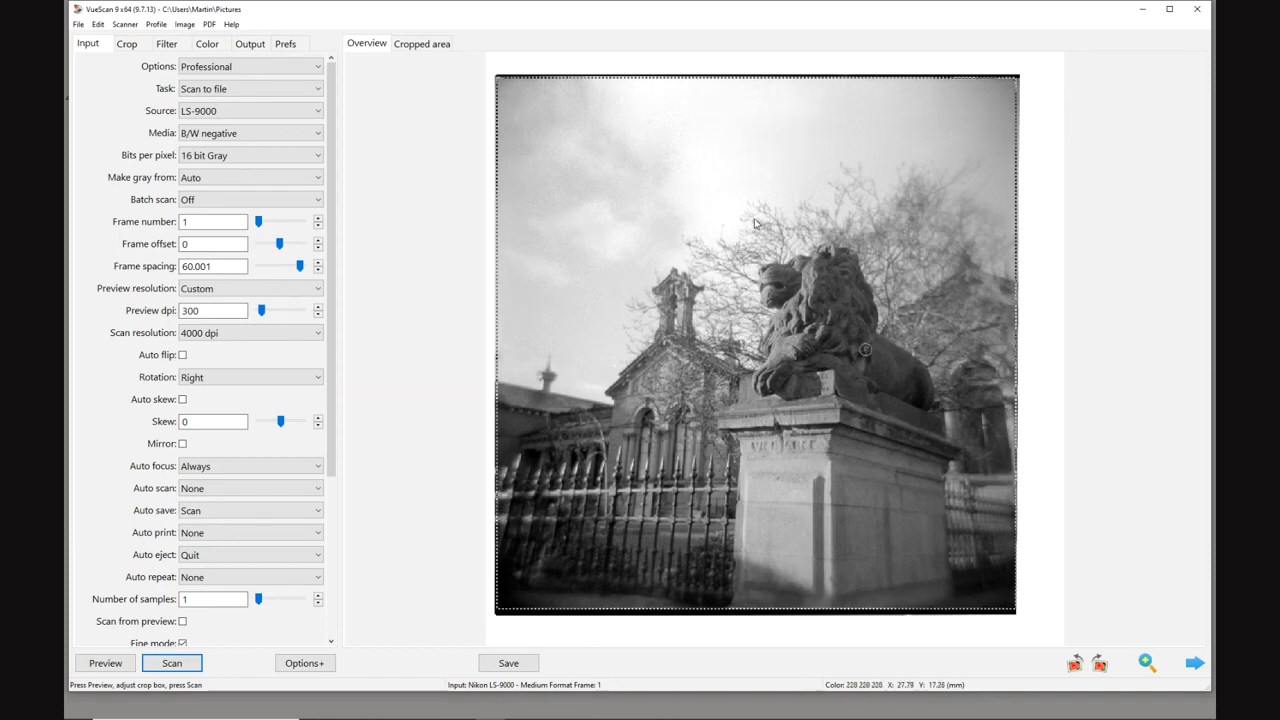
Preview the lion-statue negative as a positive and start the full 4000 dpi scan.
click(172, 662)
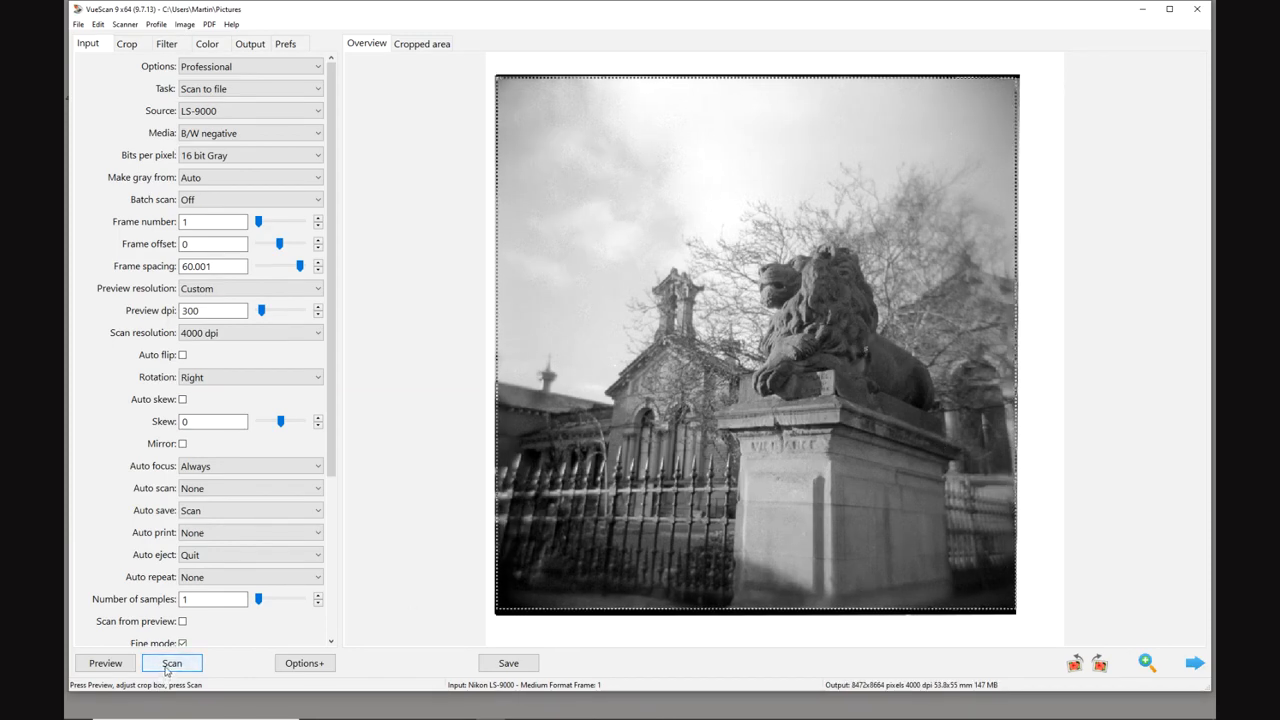
click(172, 662)
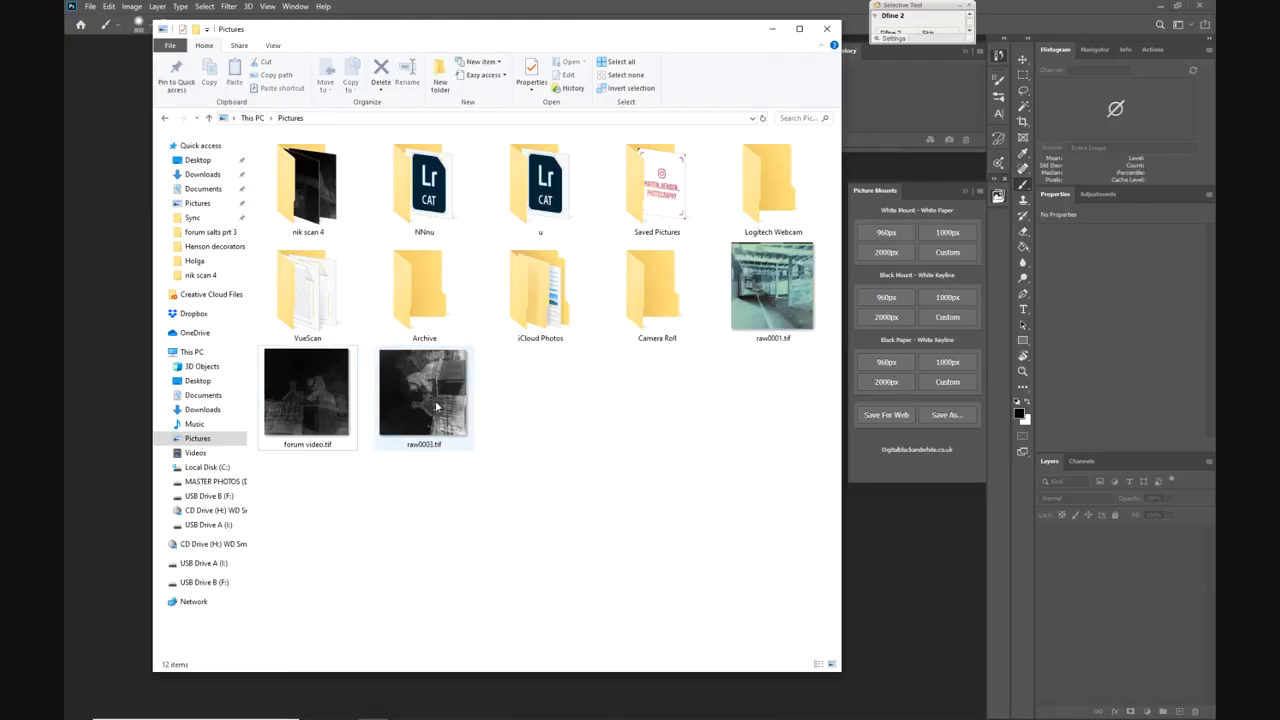
Open raw0003.tif with Gray Gamma 2.2 assigned and converted to working gray.
click(827, 28)
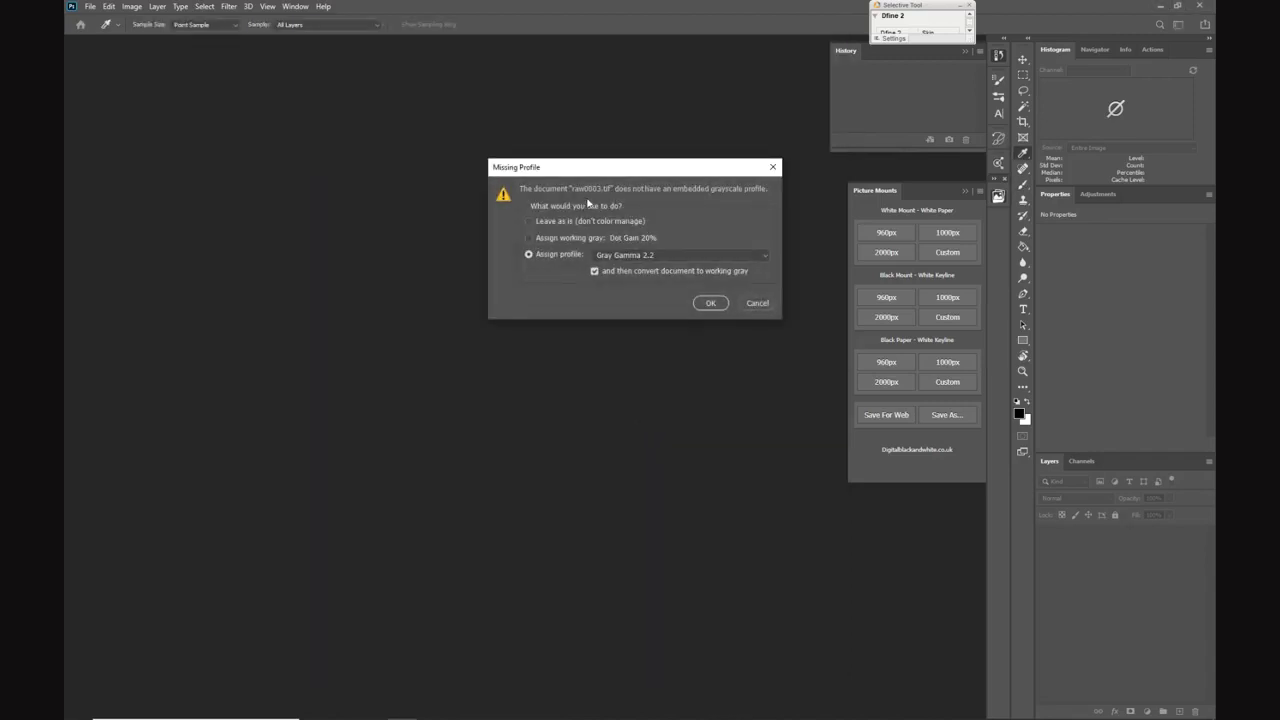
mouse_move(718, 200)
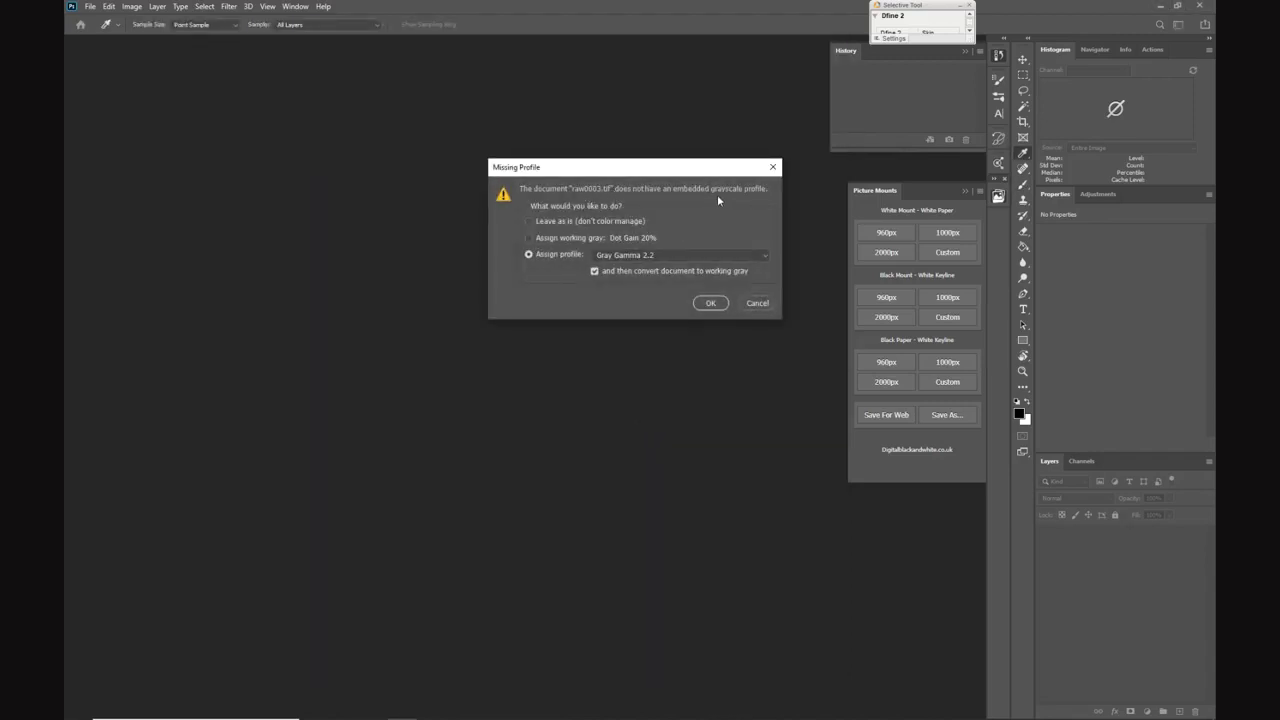
mouse_move(795, 226)
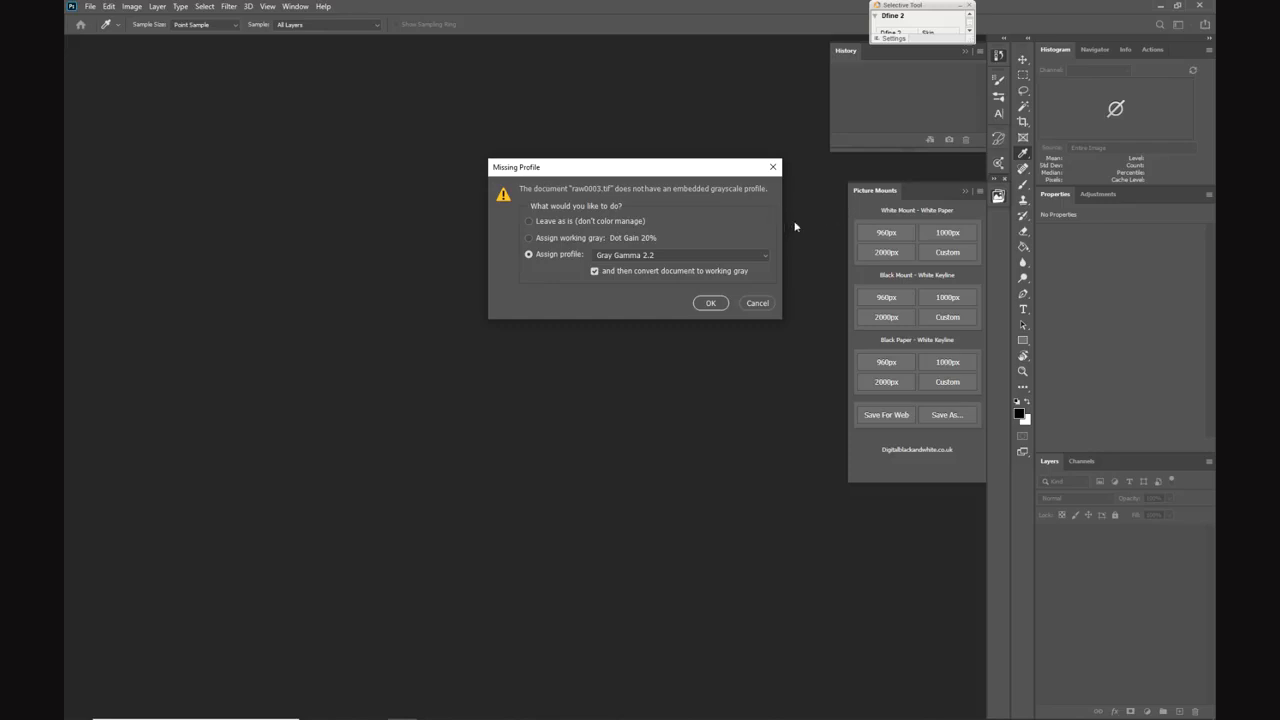
mouse_move(620, 260)
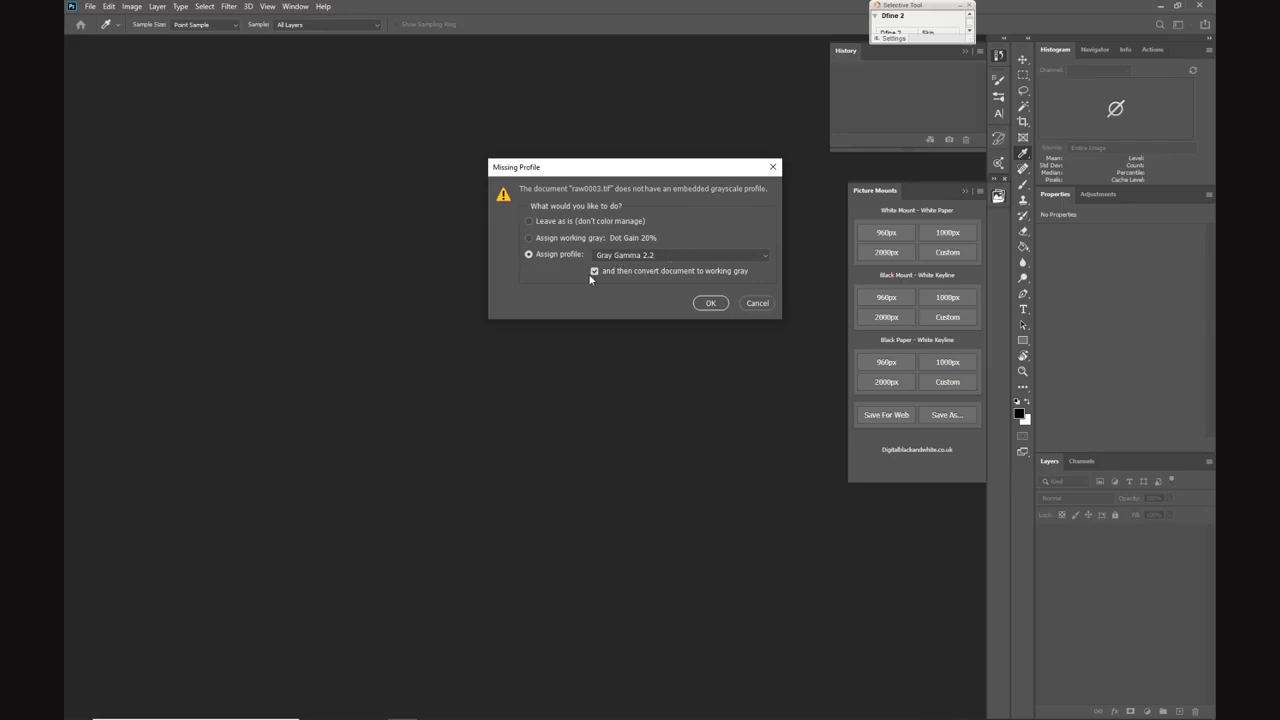
mouse_move(611, 278)
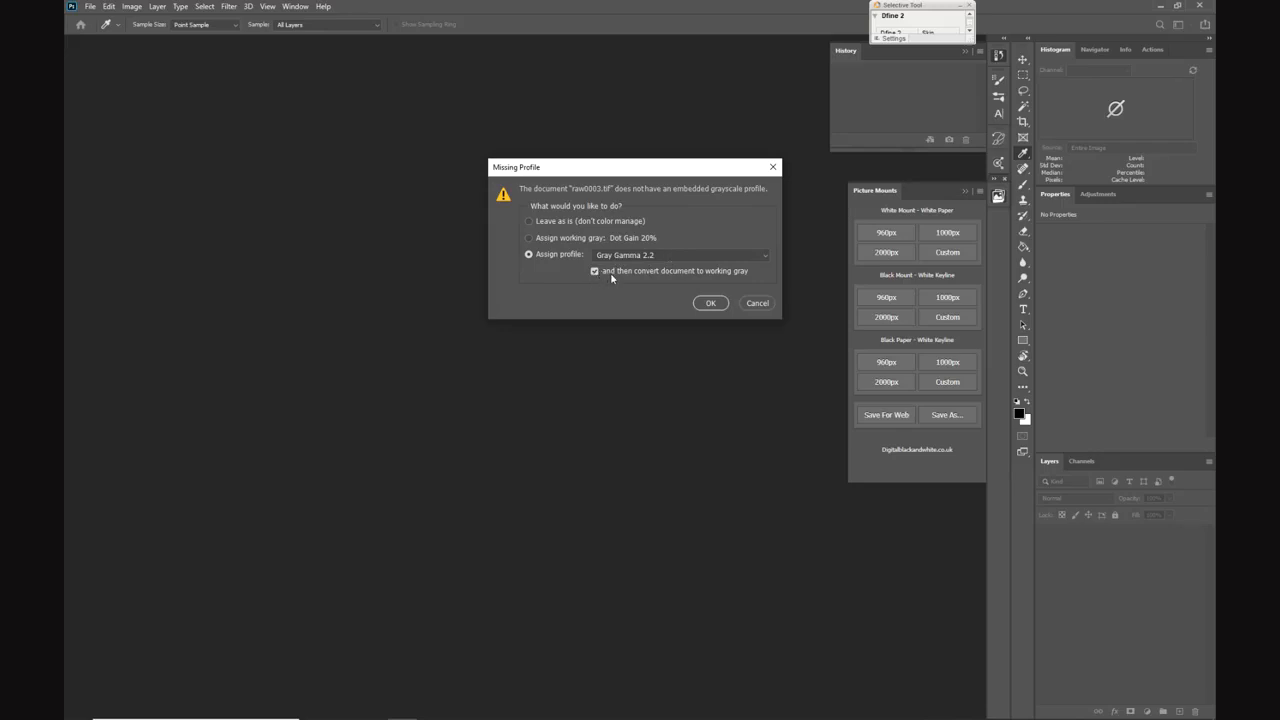
mouse_move(691, 279)
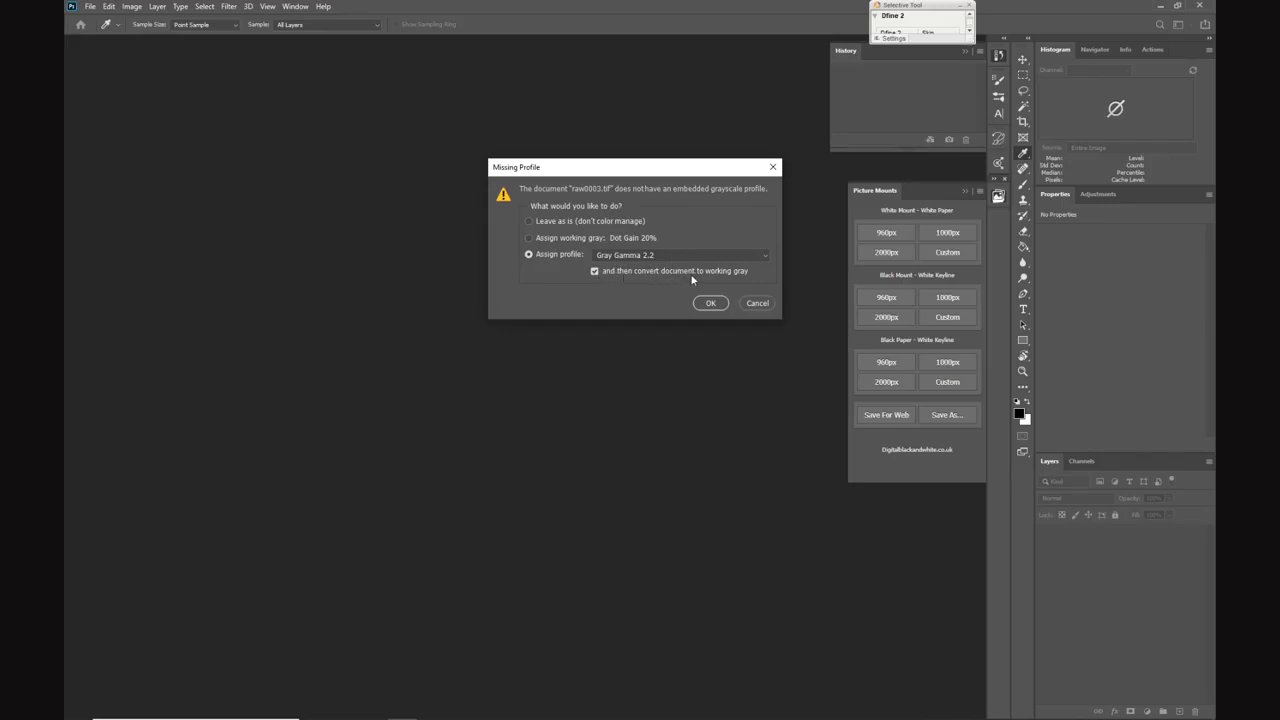
click(710, 303)
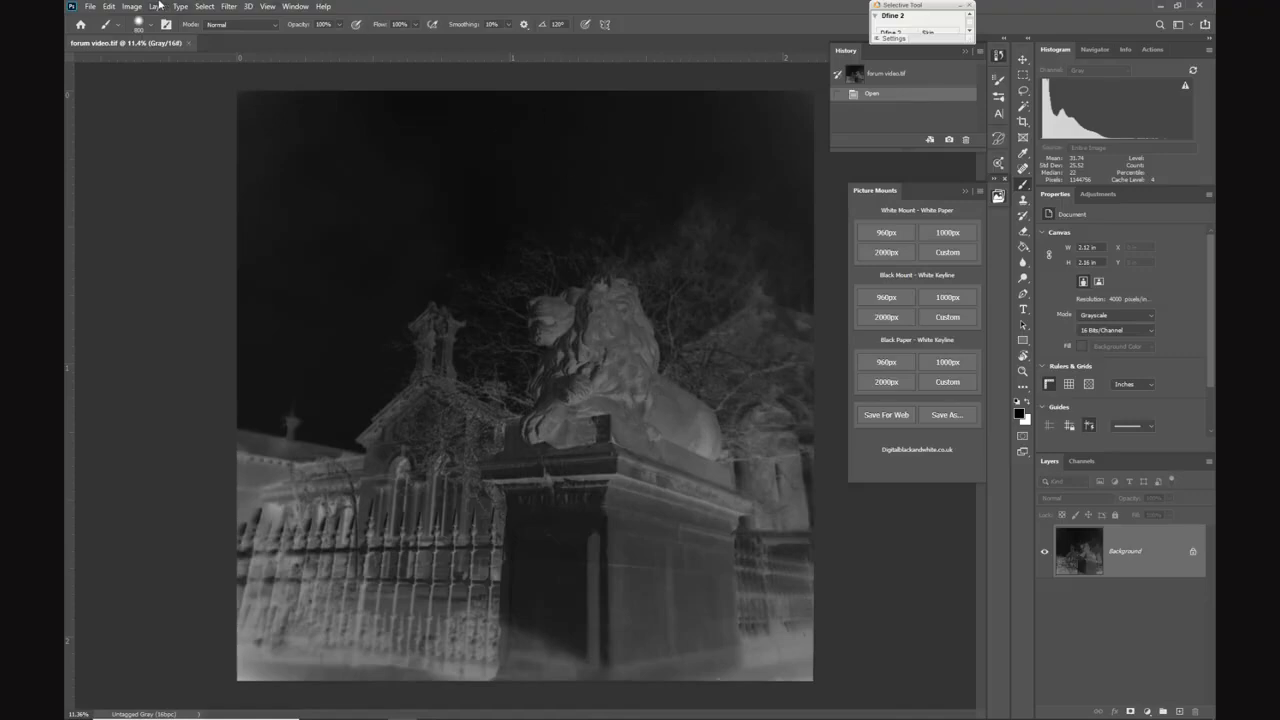
Run the CFSystems ColorPerfect plug-in on the negative scan.
click(229, 6)
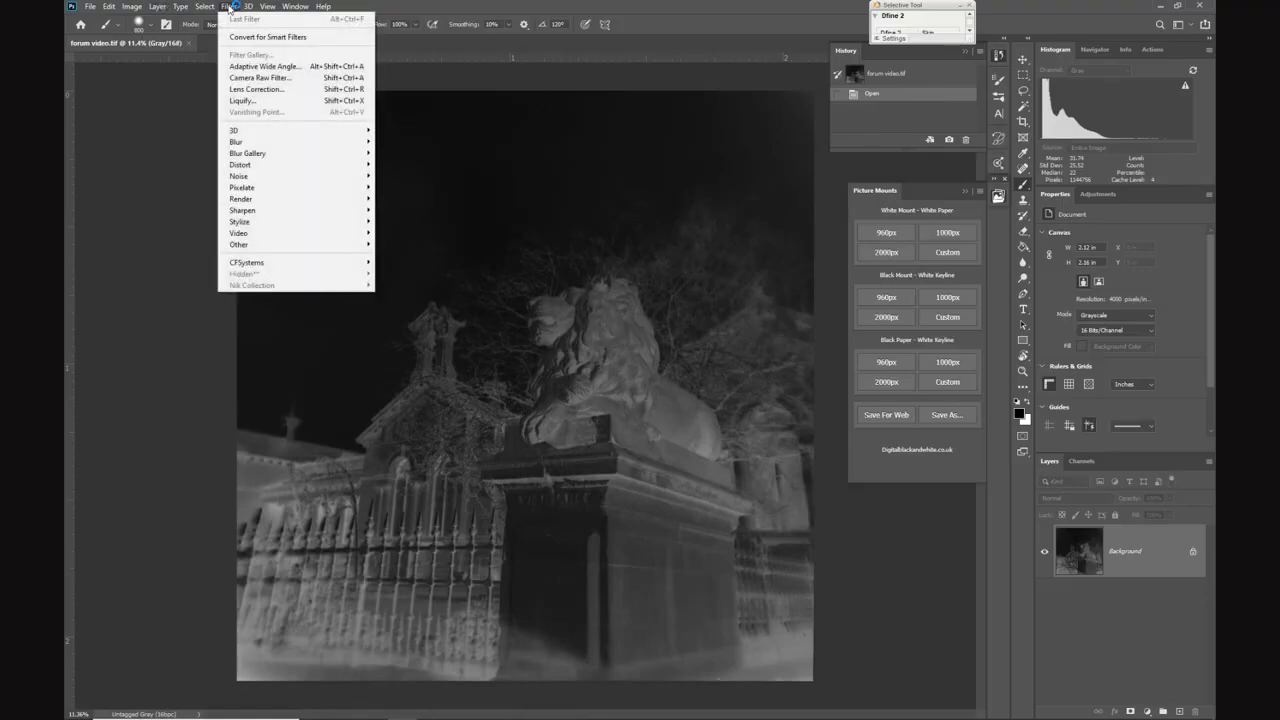
mouse_move(247, 262)
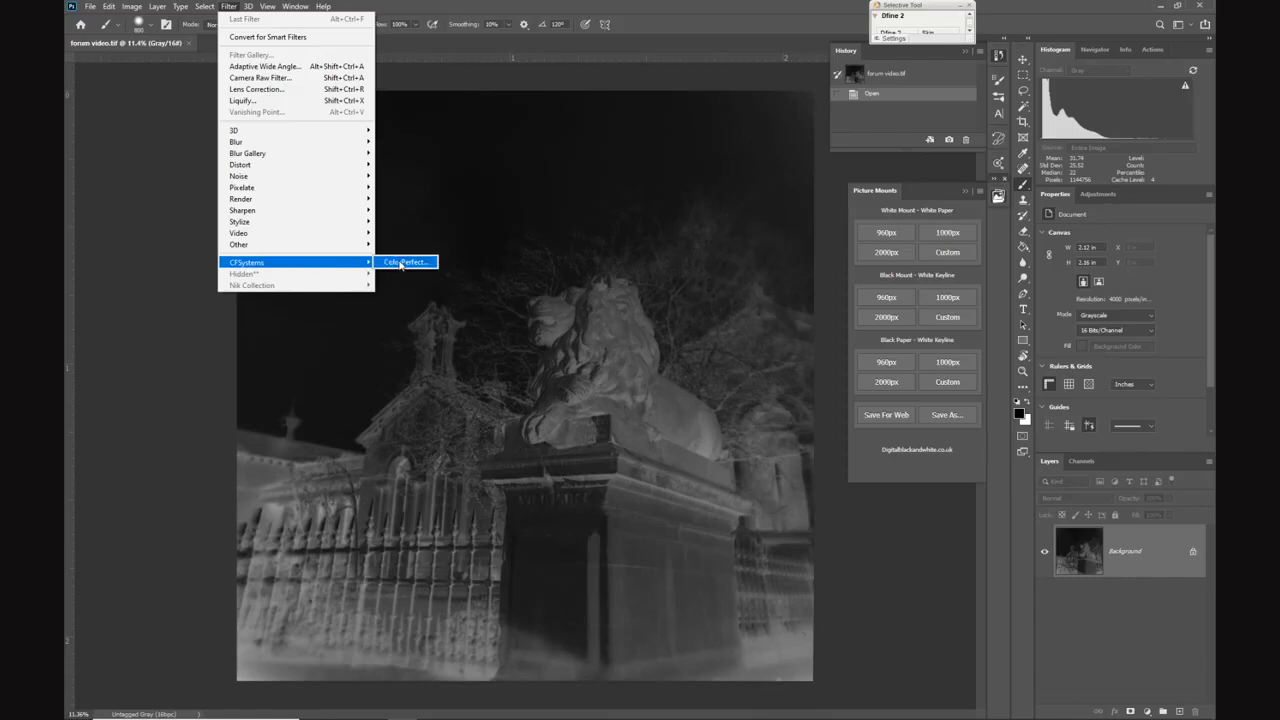
click(404, 262)
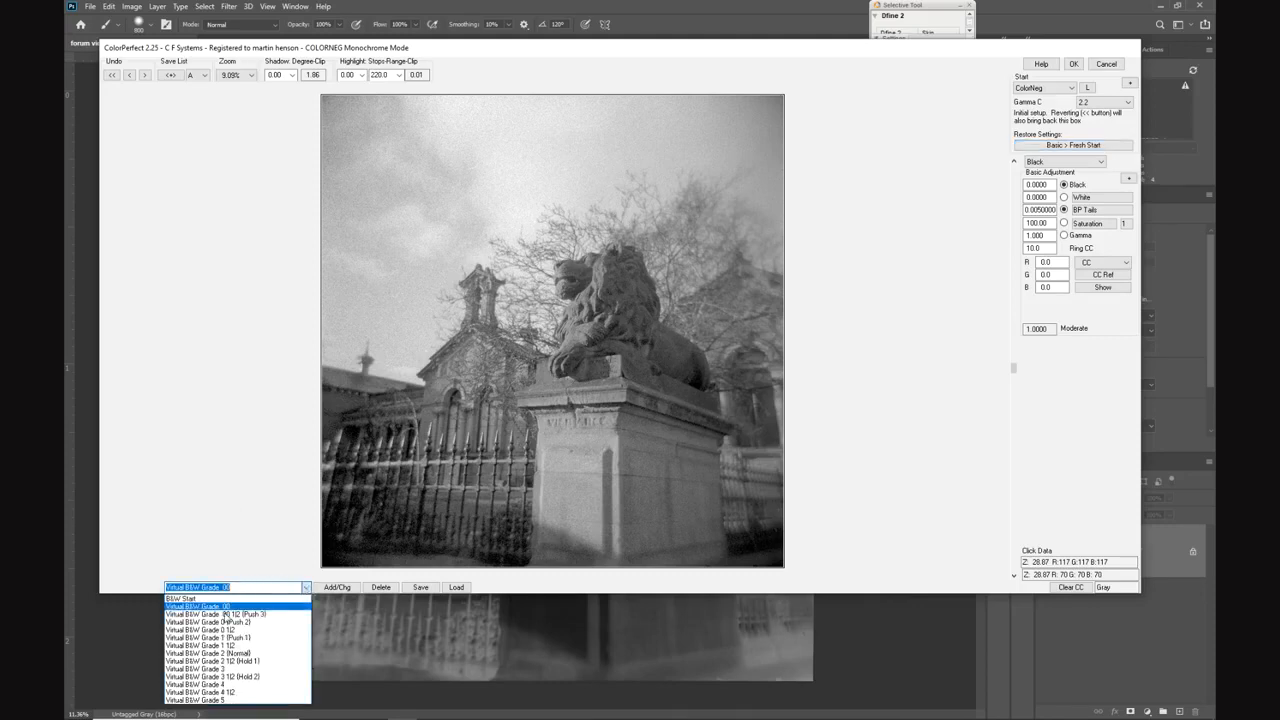
Apply ColorPerfect's Virtual B/W Grade 00 preset to the lion image.
click(202, 645)
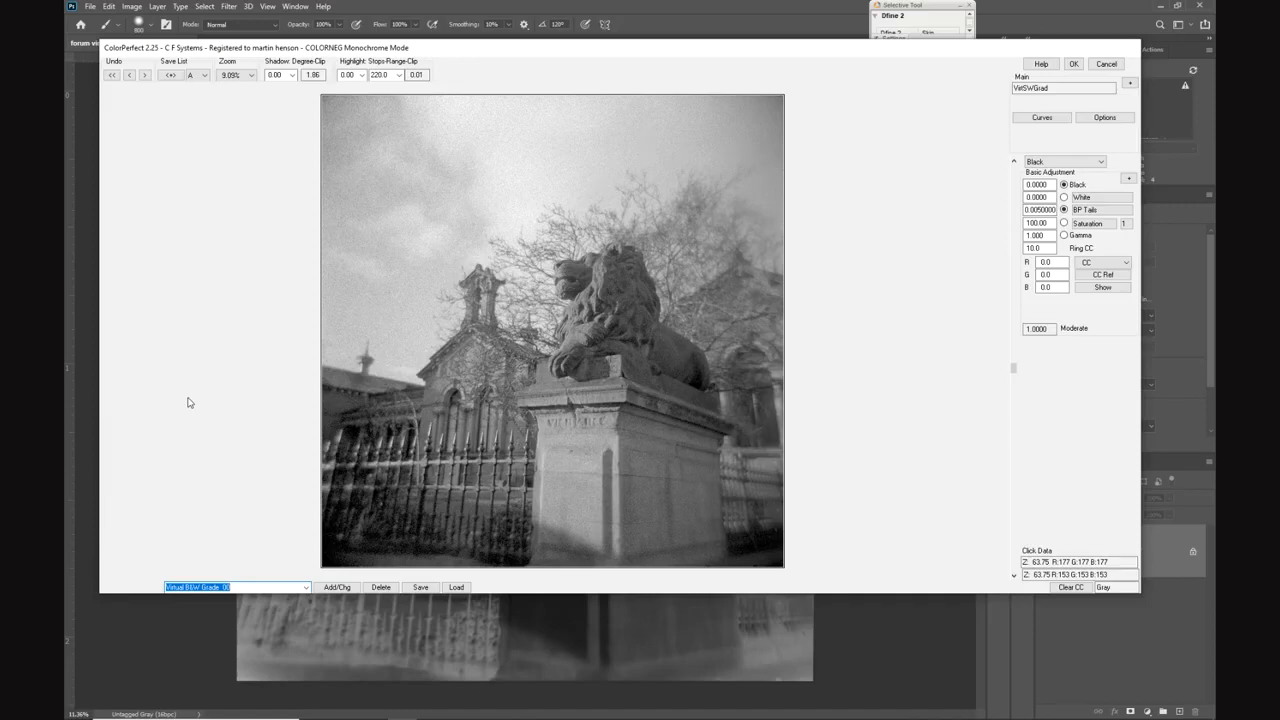
mouse_move(191, 453)
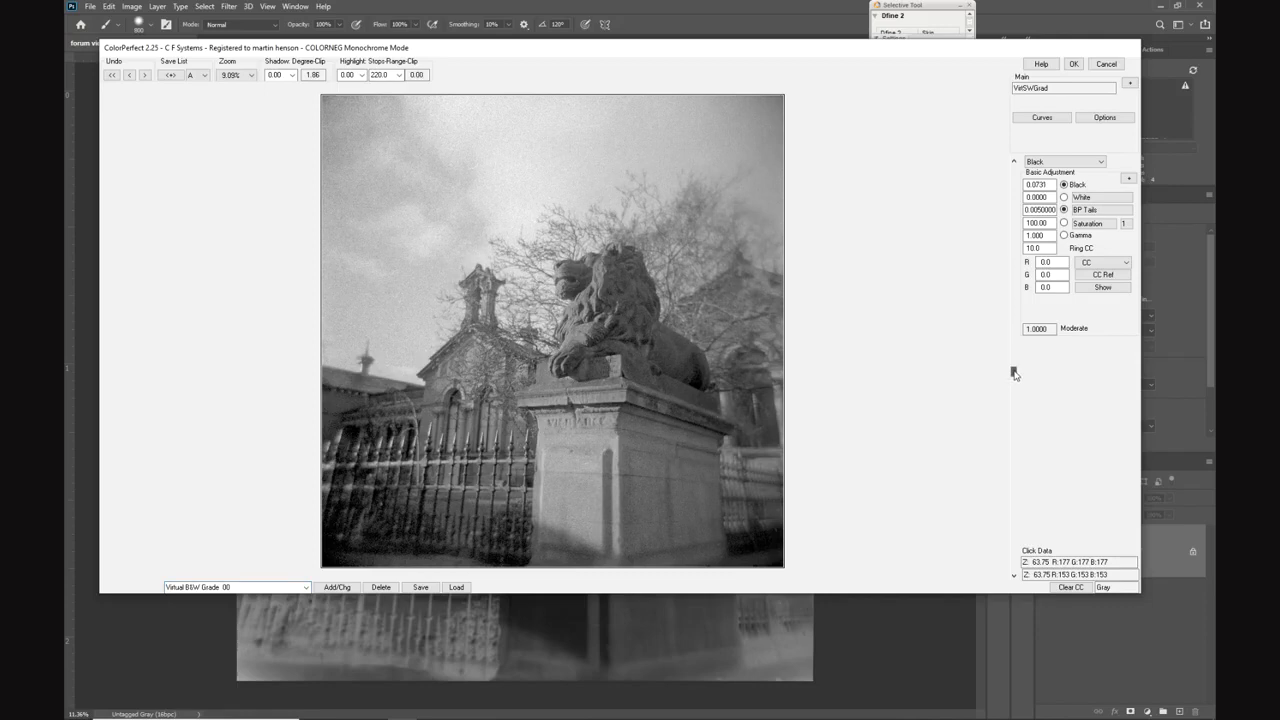
mouse_move(615, 240)
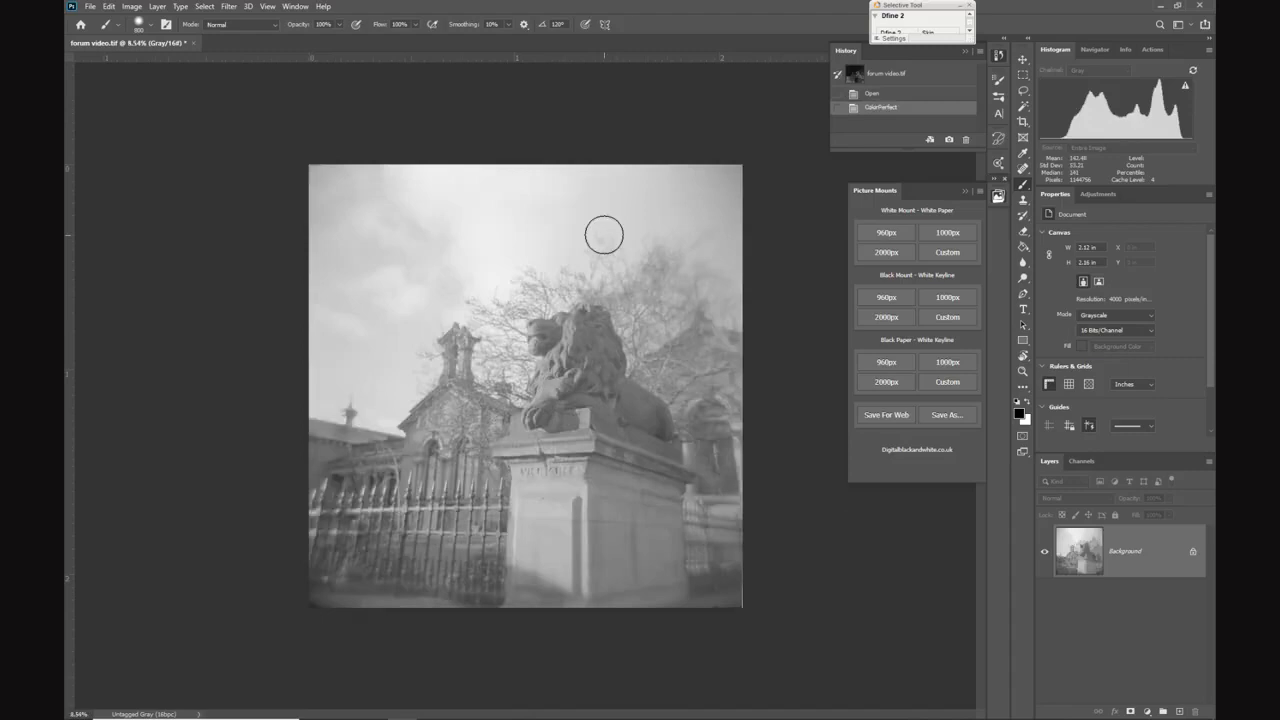
mouse_move(847, 534)
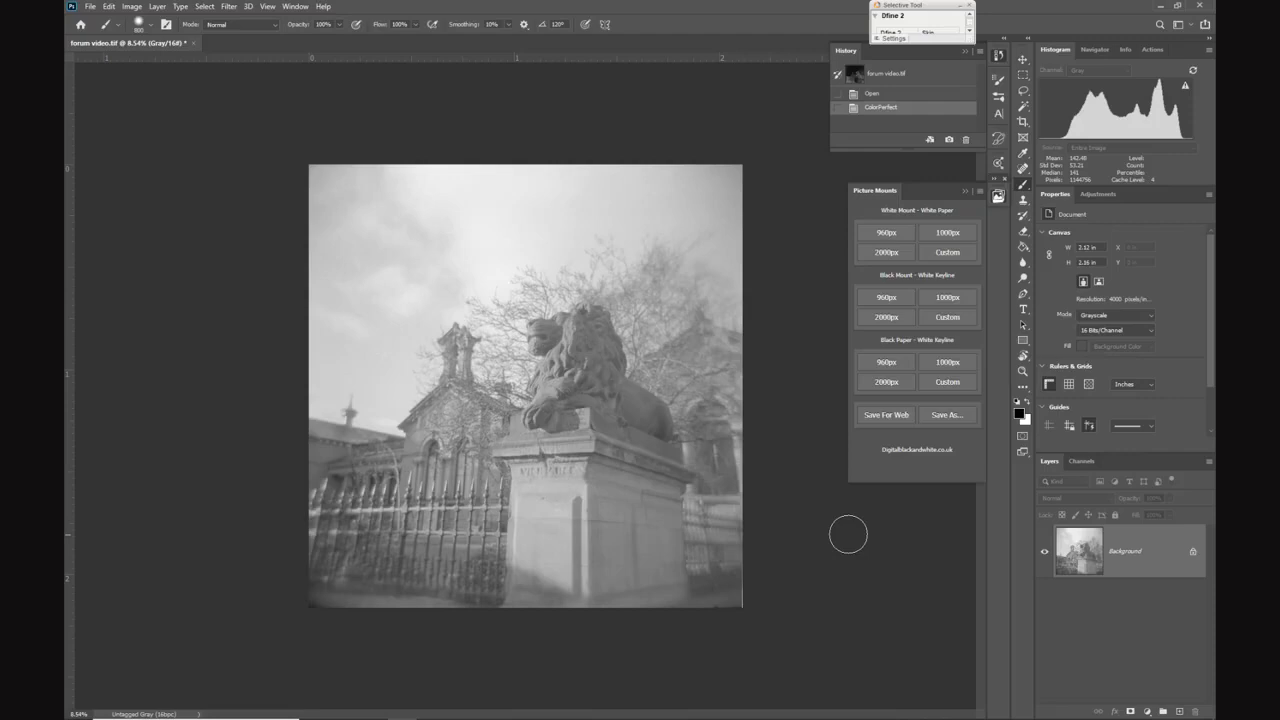
mouse_move(349, 6)
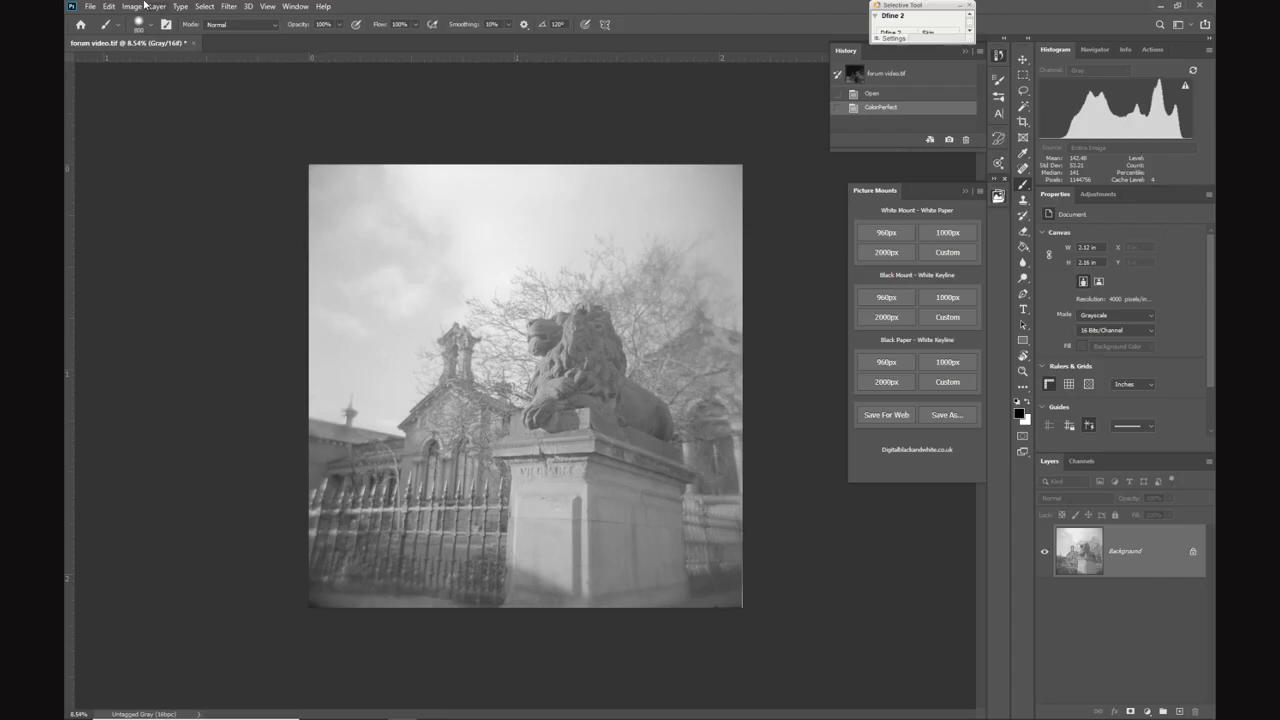
Switch the image mode to RGB Color and launch Nik Viveza 2.
click(131, 6)
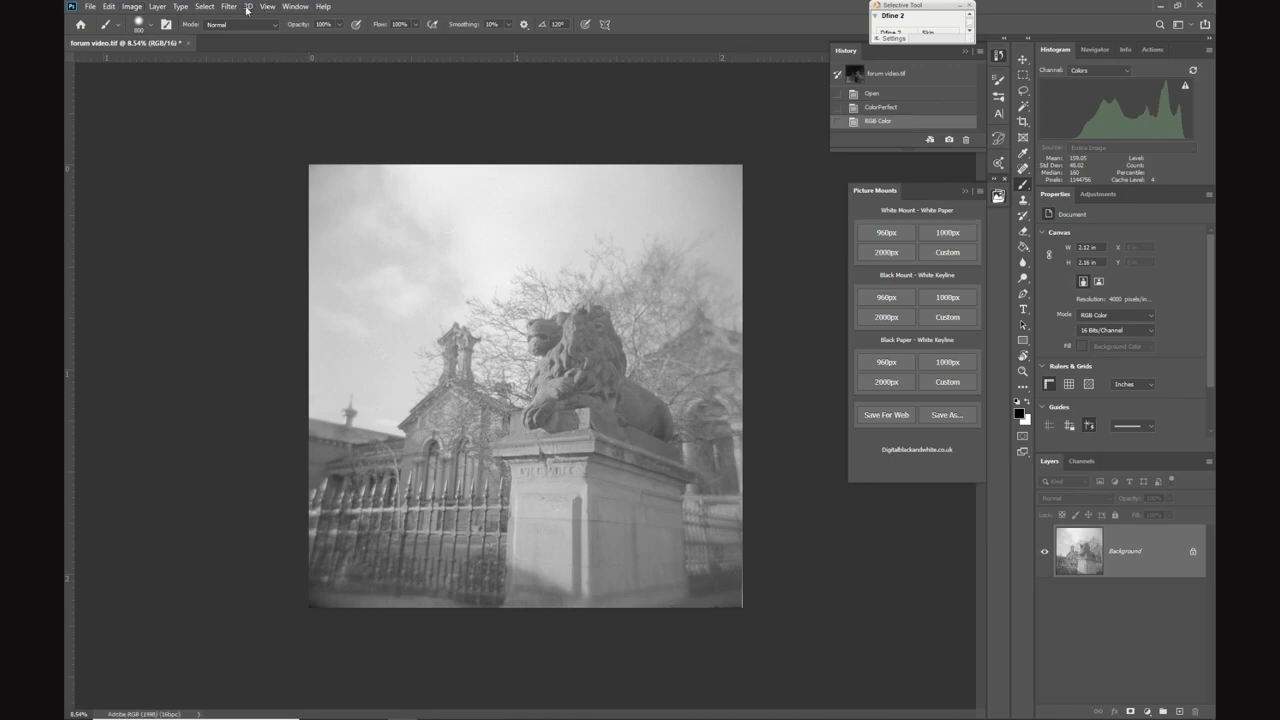
click(228, 6)
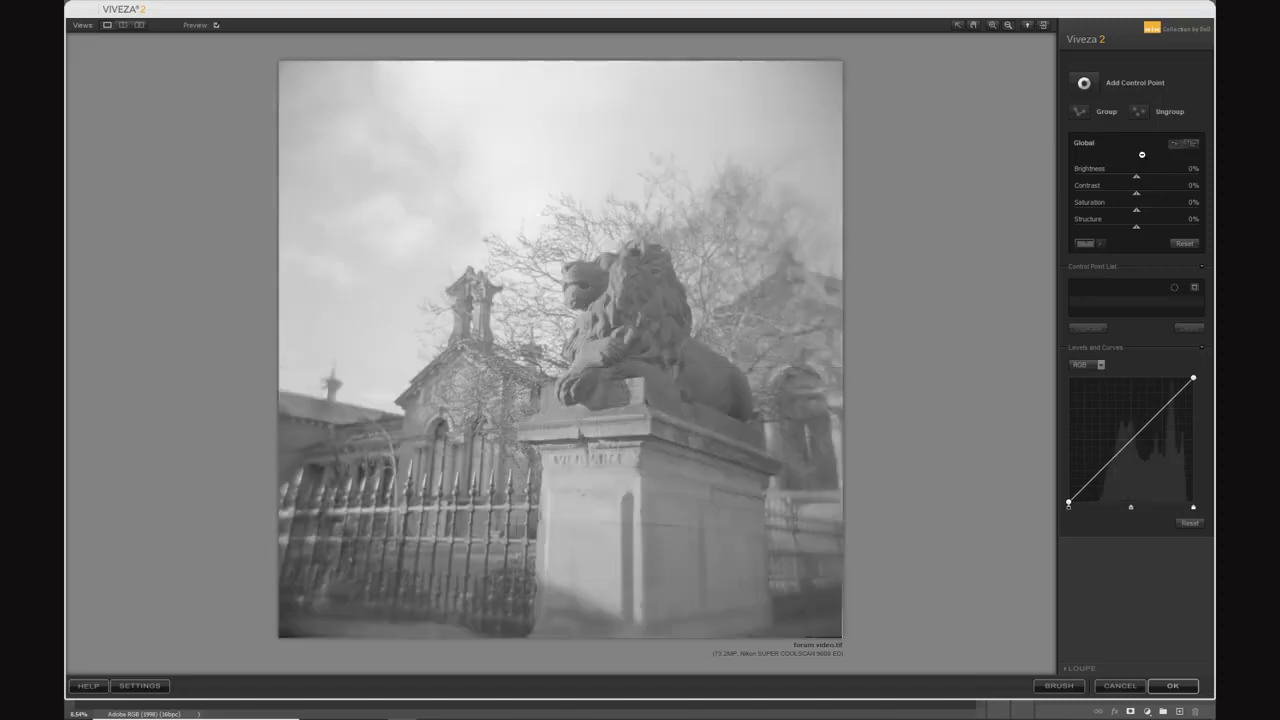
mouse_move(1137, 163)
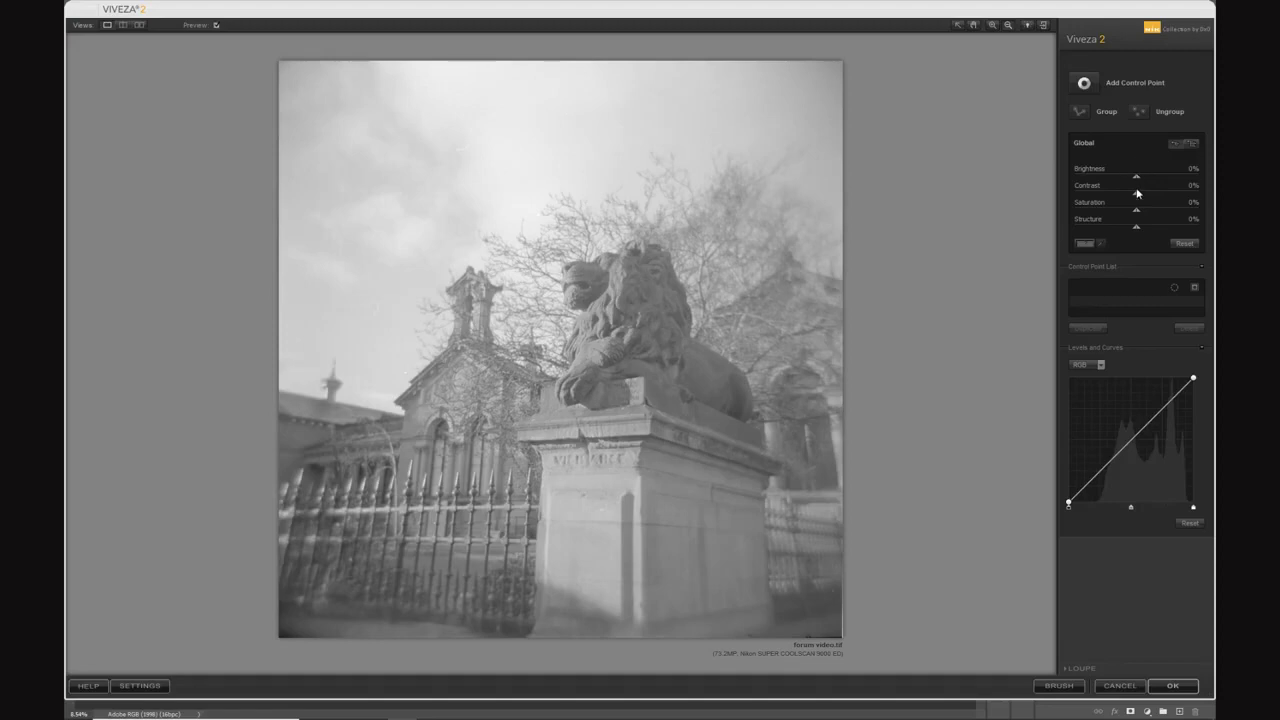
Set Viveza global contrast to 55% and brightness to -7%, then apply.
drag(1137, 194, 1145, 194)
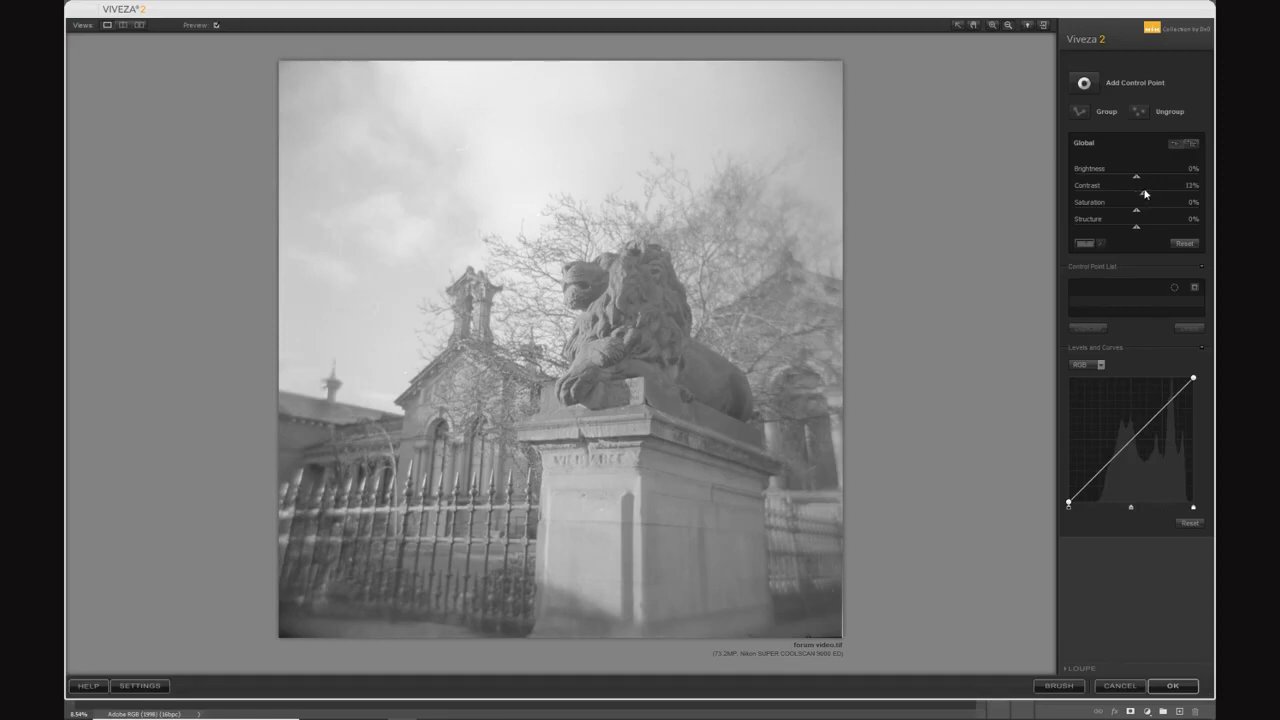
drag(1145, 193, 1160, 193)
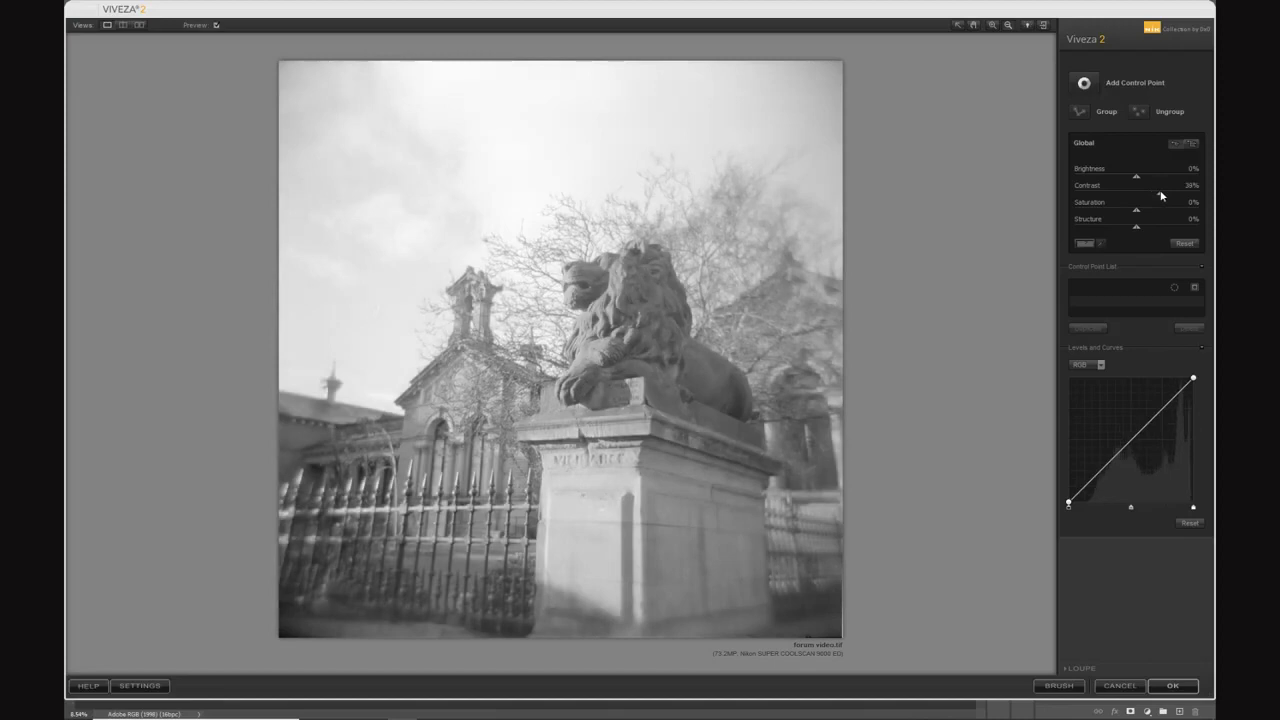
drag(1158, 193, 1168, 193)
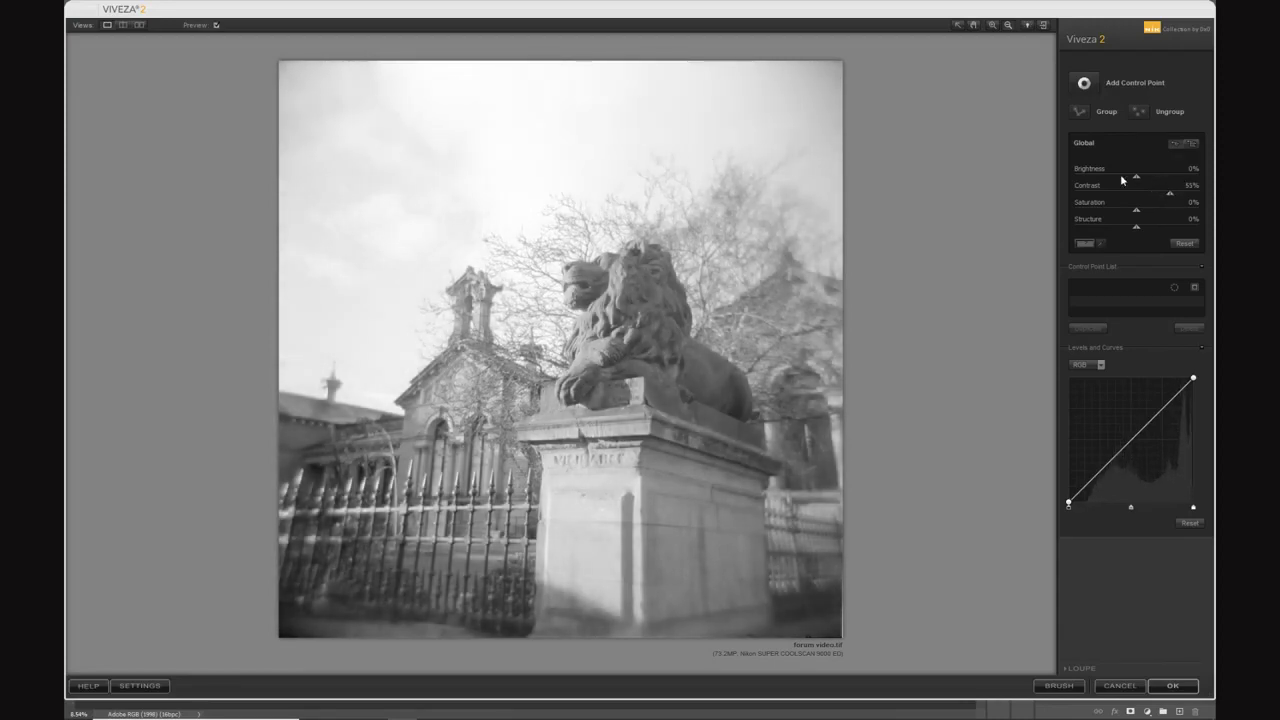
drag(1135, 176, 1125, 176)
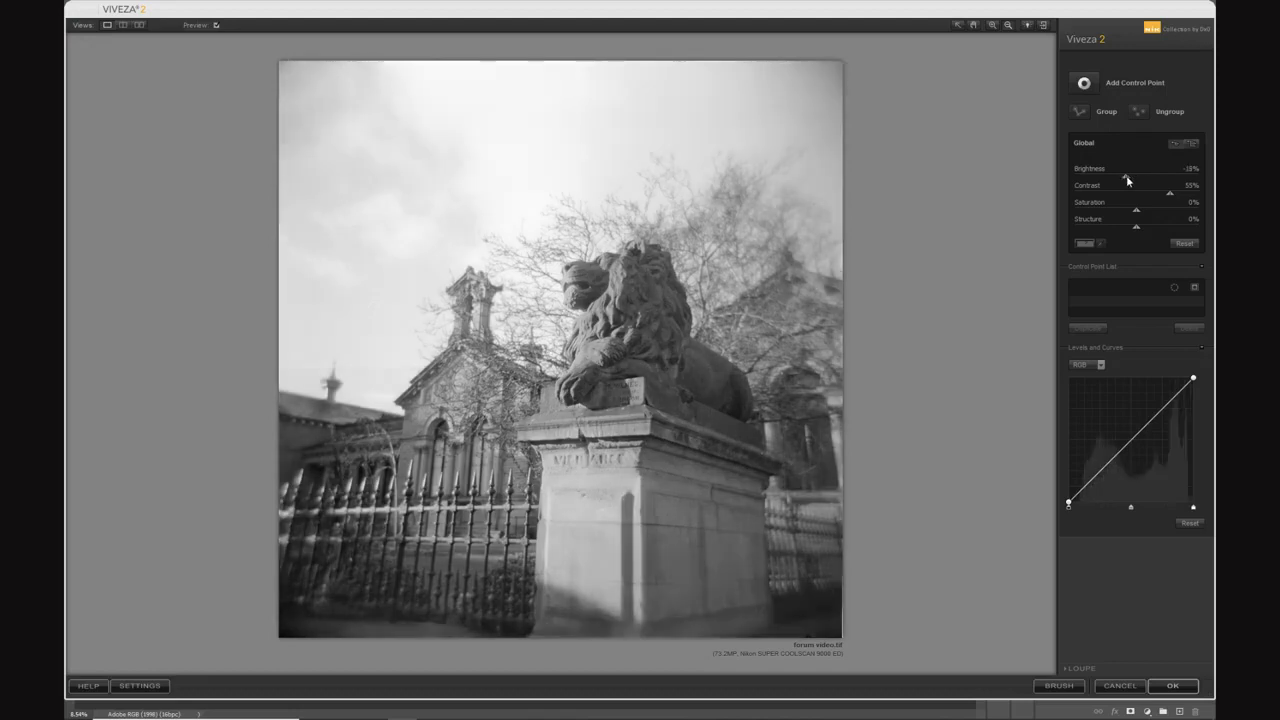
drag(1124, 177, 1132, 177)
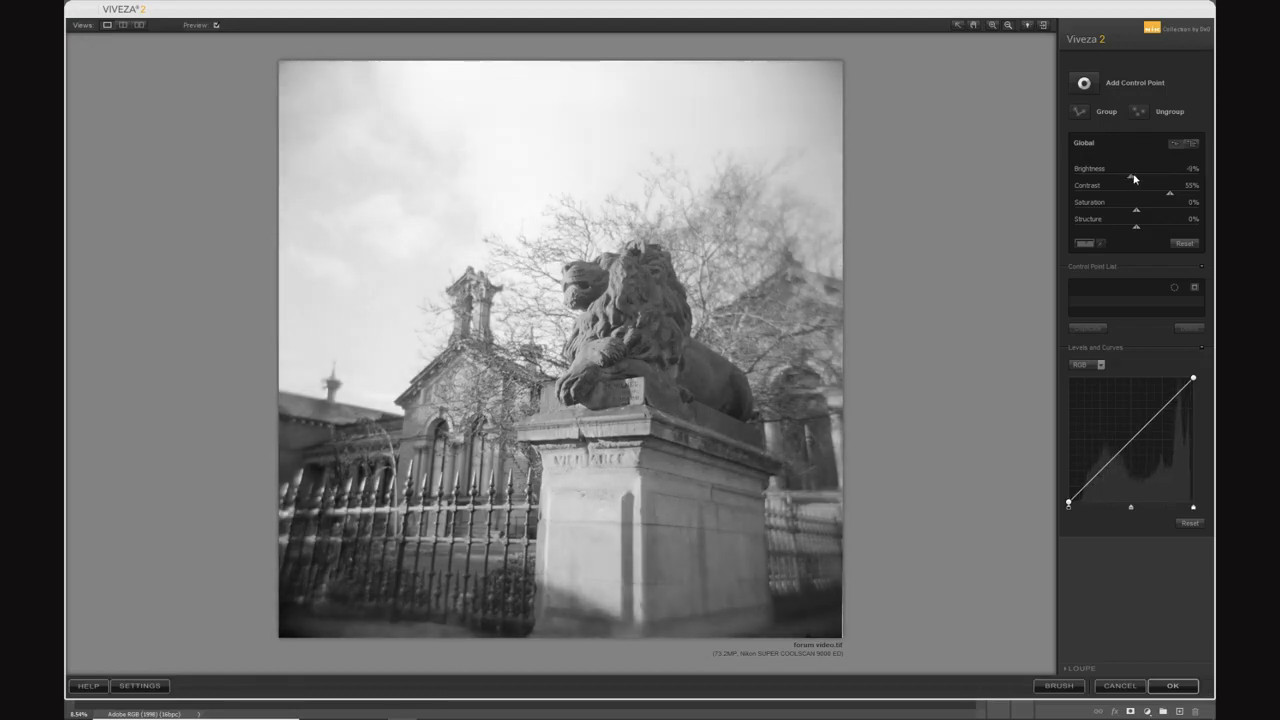
drag(1135, 177, 1131, 177)
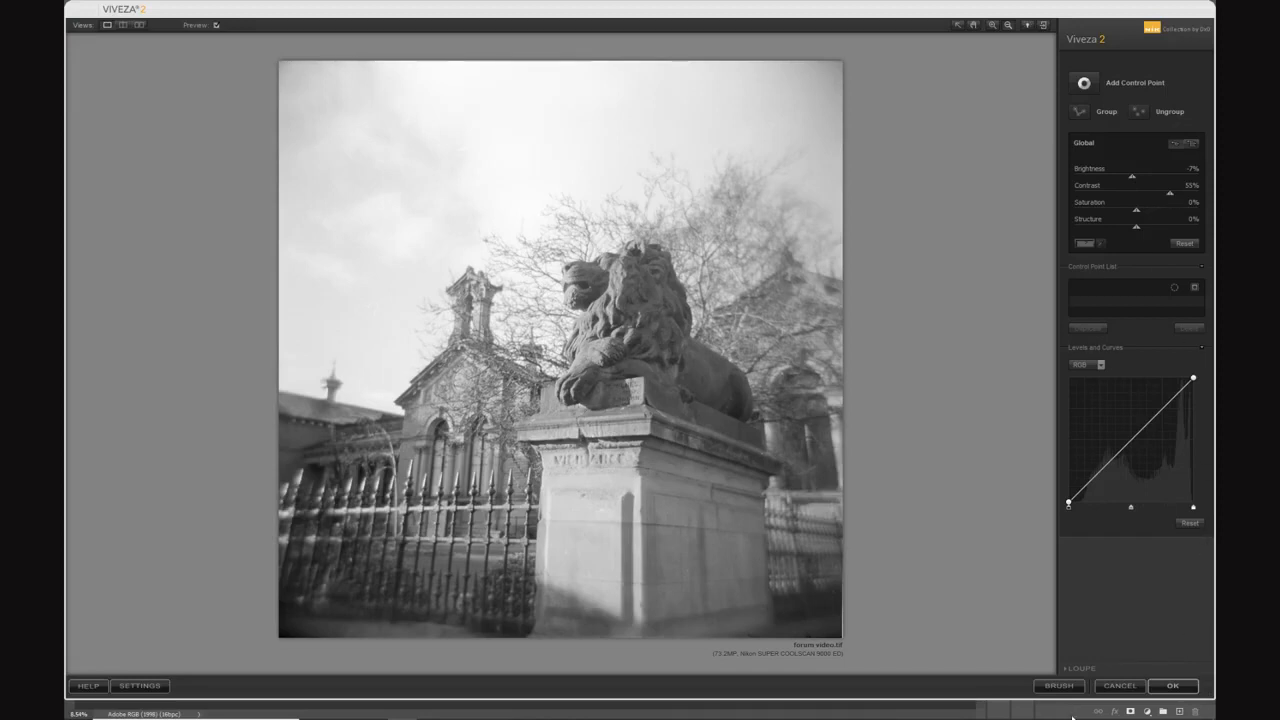
click(1172, 685)
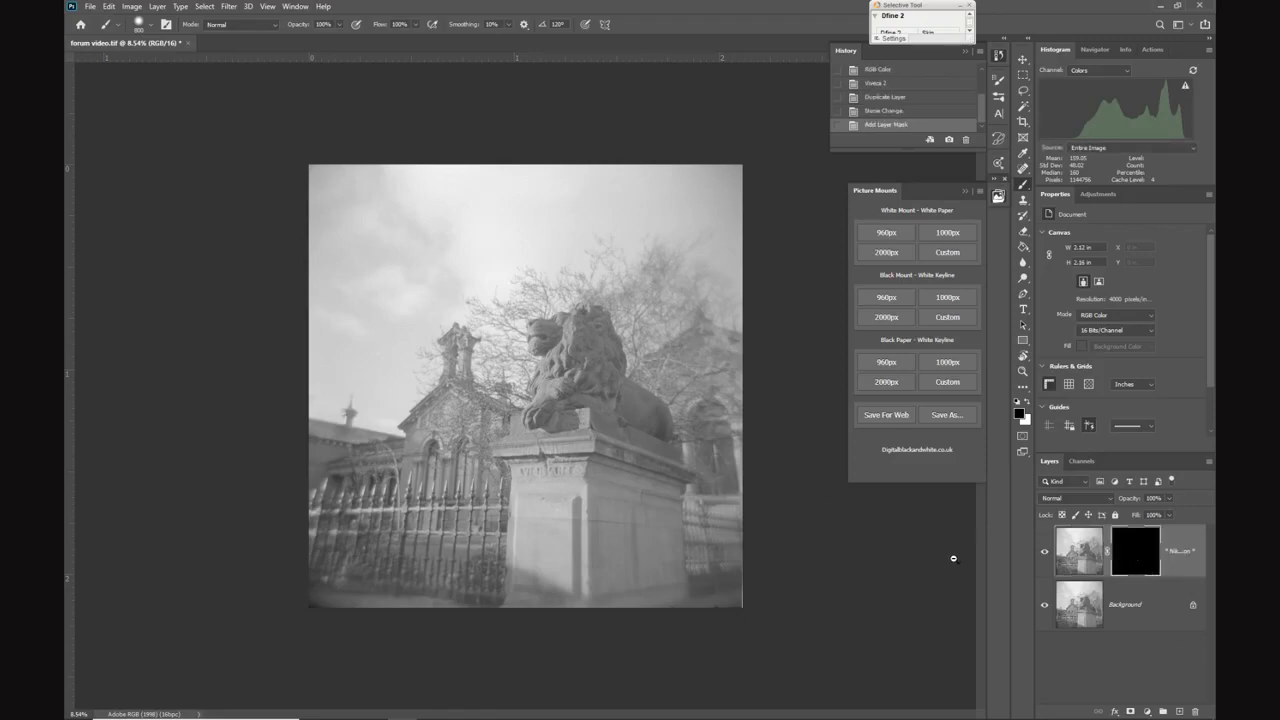
mouse_move(918, 569)
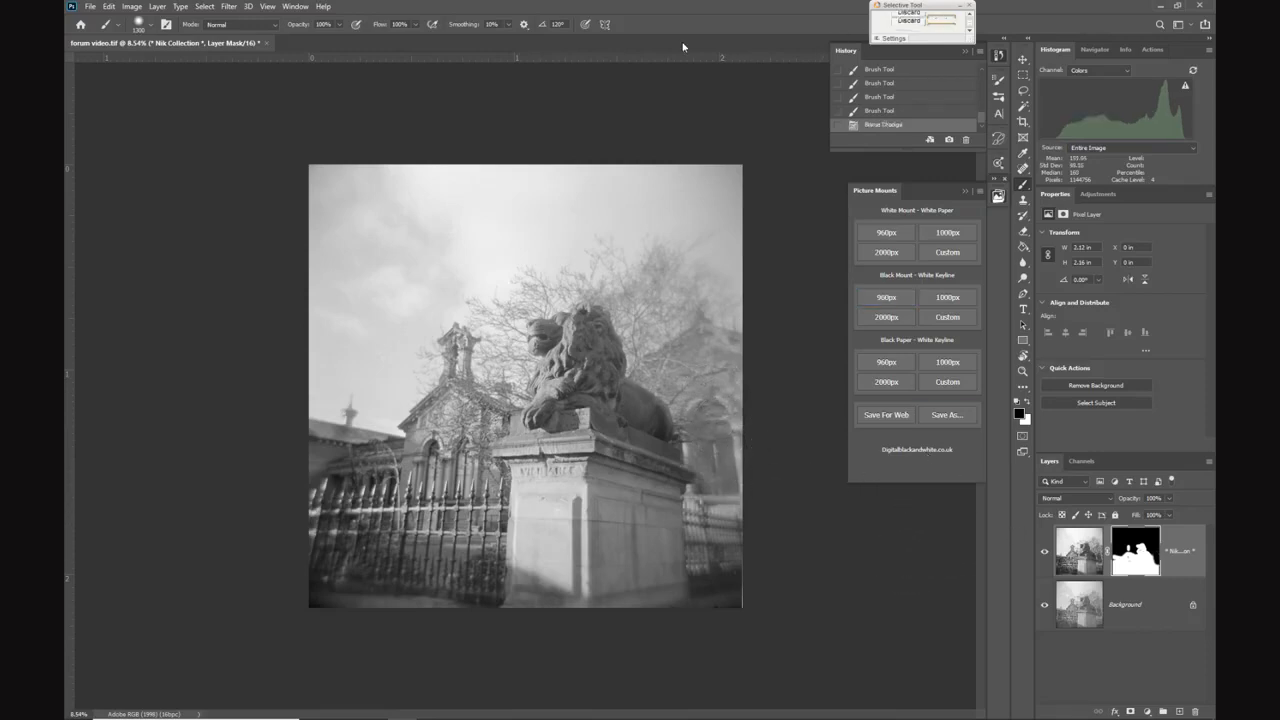
Flatten all layers into a single image.
click(156, 6)
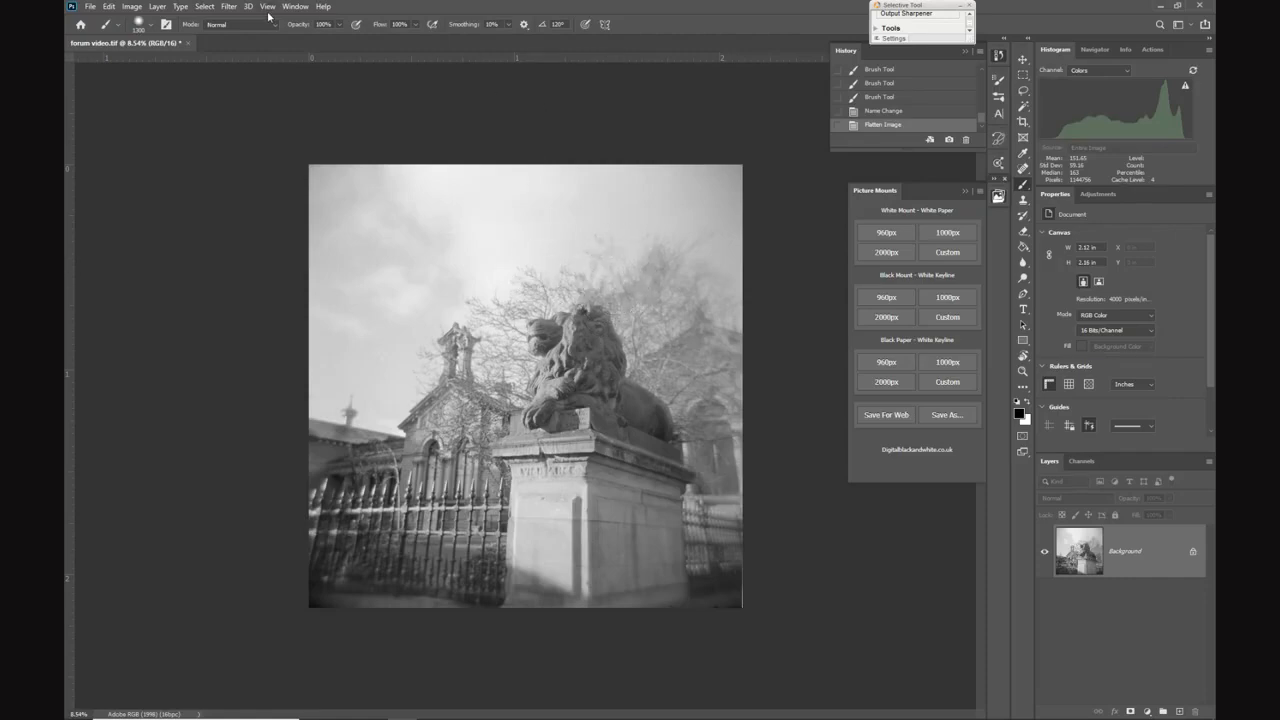
Run Viveza 2 again, raise global contrast to 26%, and return it as a Brush layer.
click(228, 6)
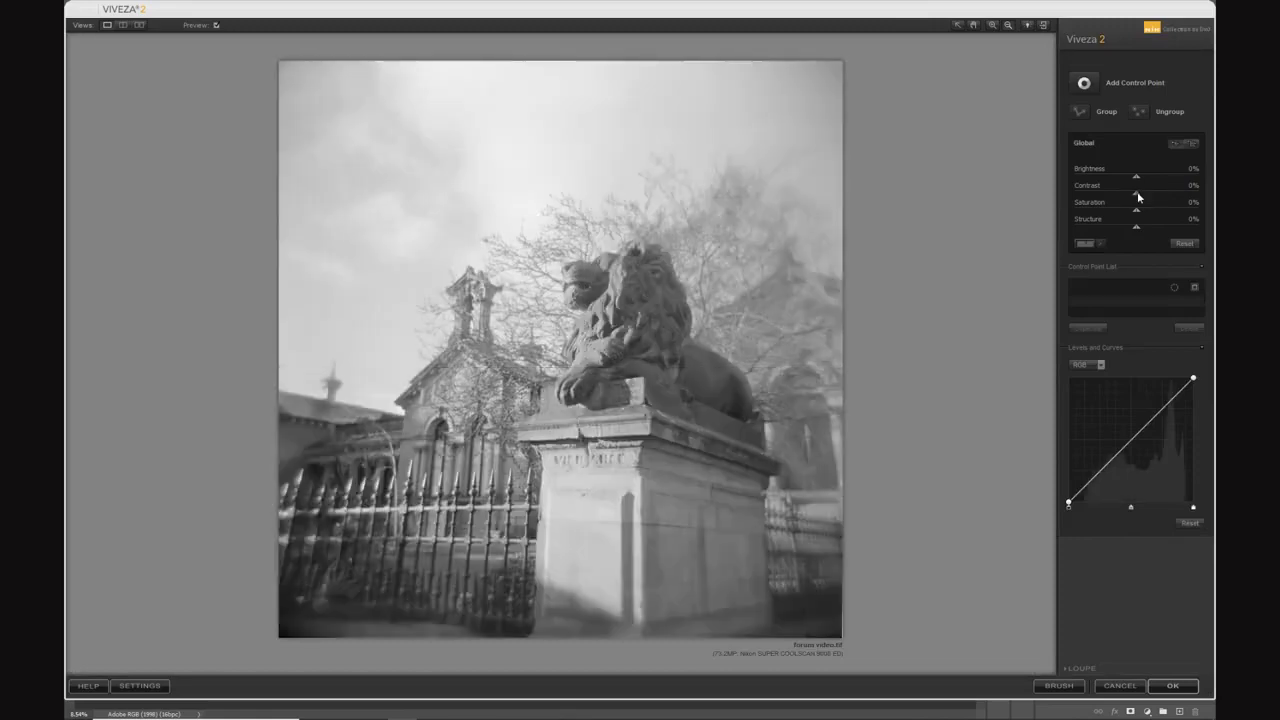
drag(1137, 193, 1148, 193)
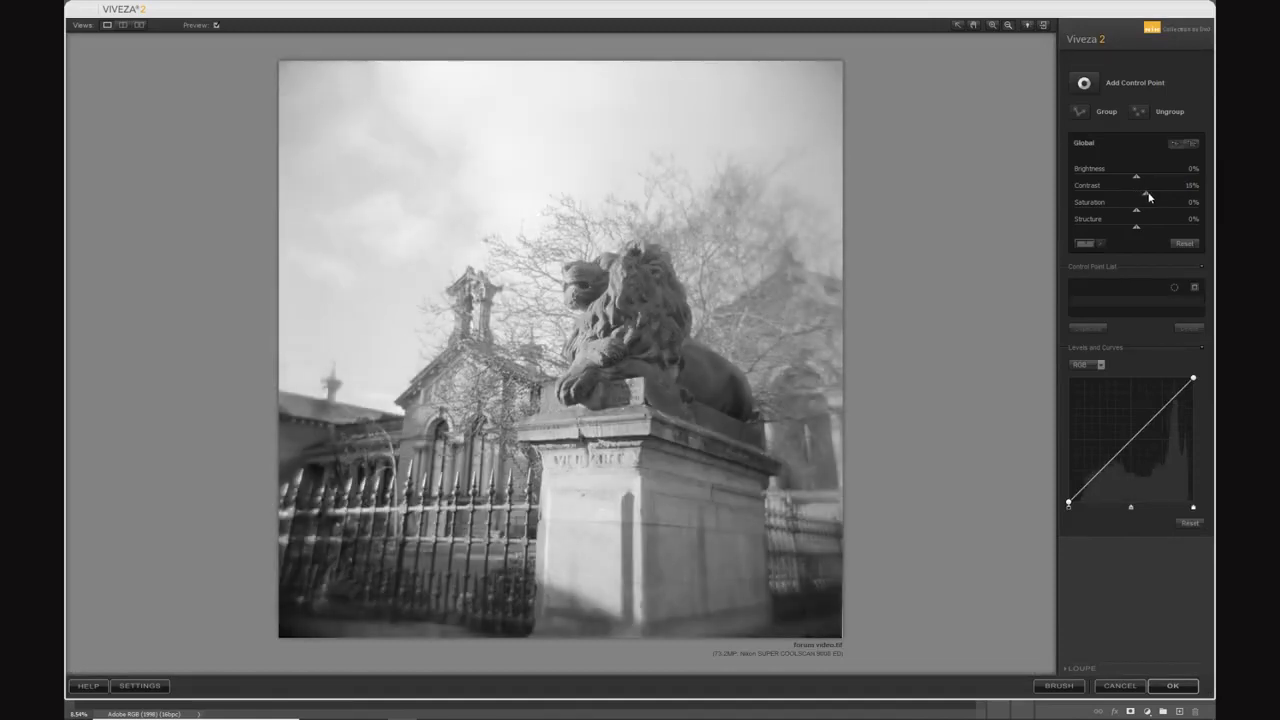
drag(1137, 193, 1153, 193)
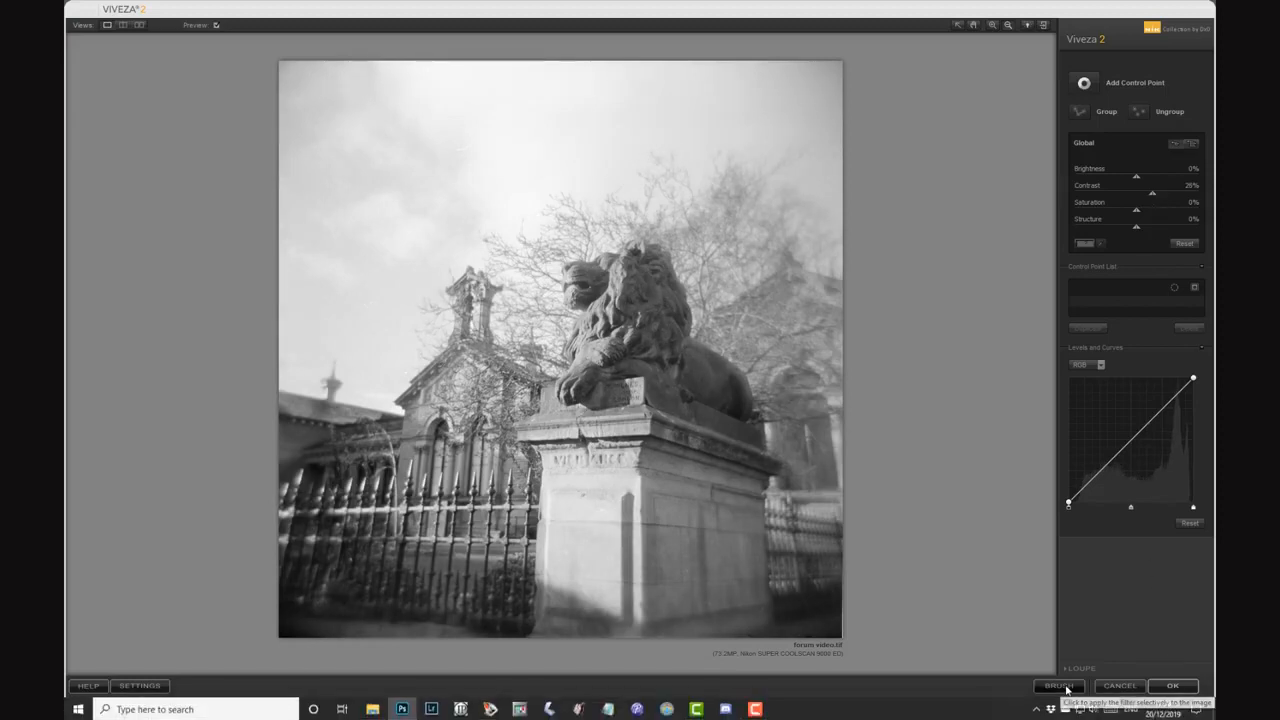
click(1172, 685)
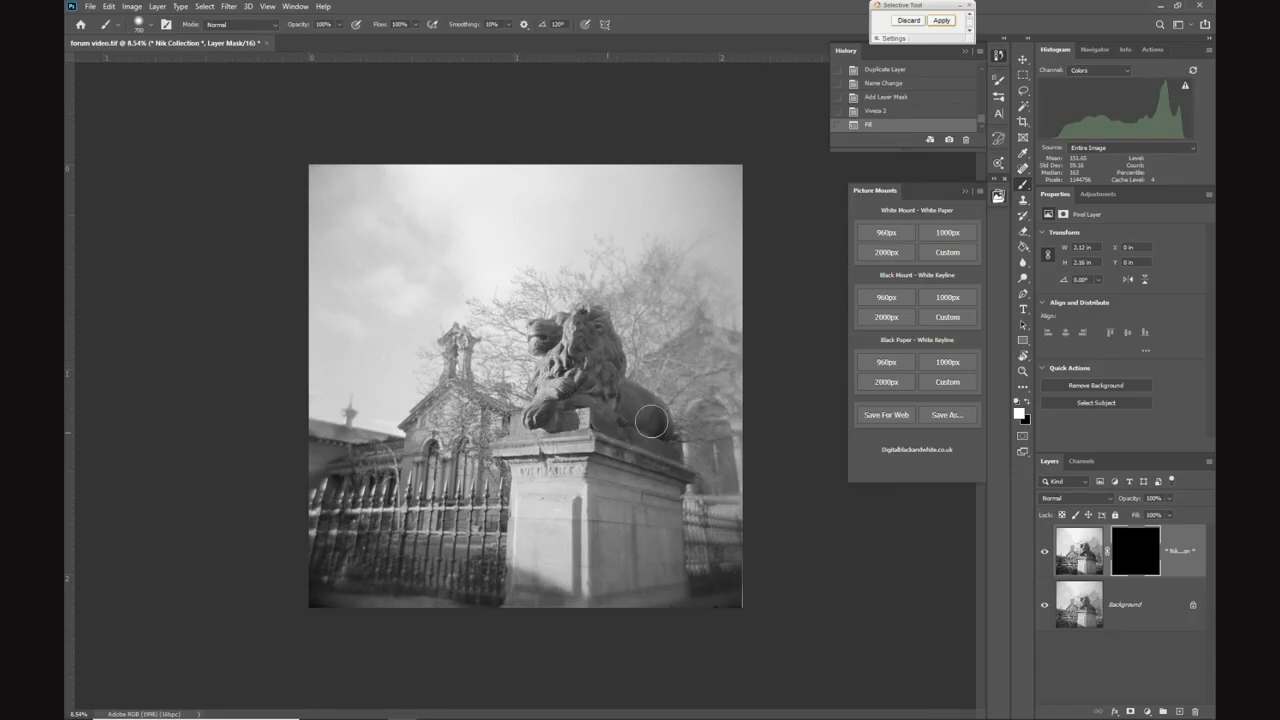
Paint white on the Viveza layer's mask over the lion to reveal the extra contrast.
drag(650, 420, 555, 570)
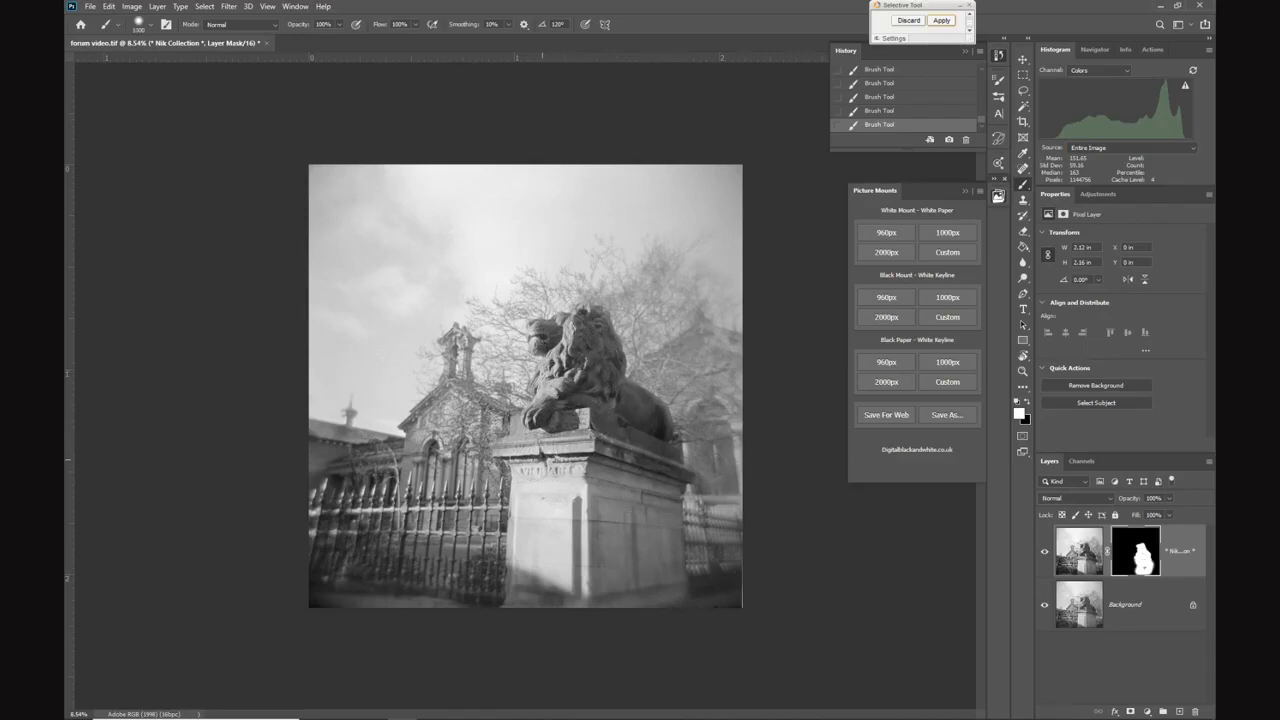
click(540, 480)
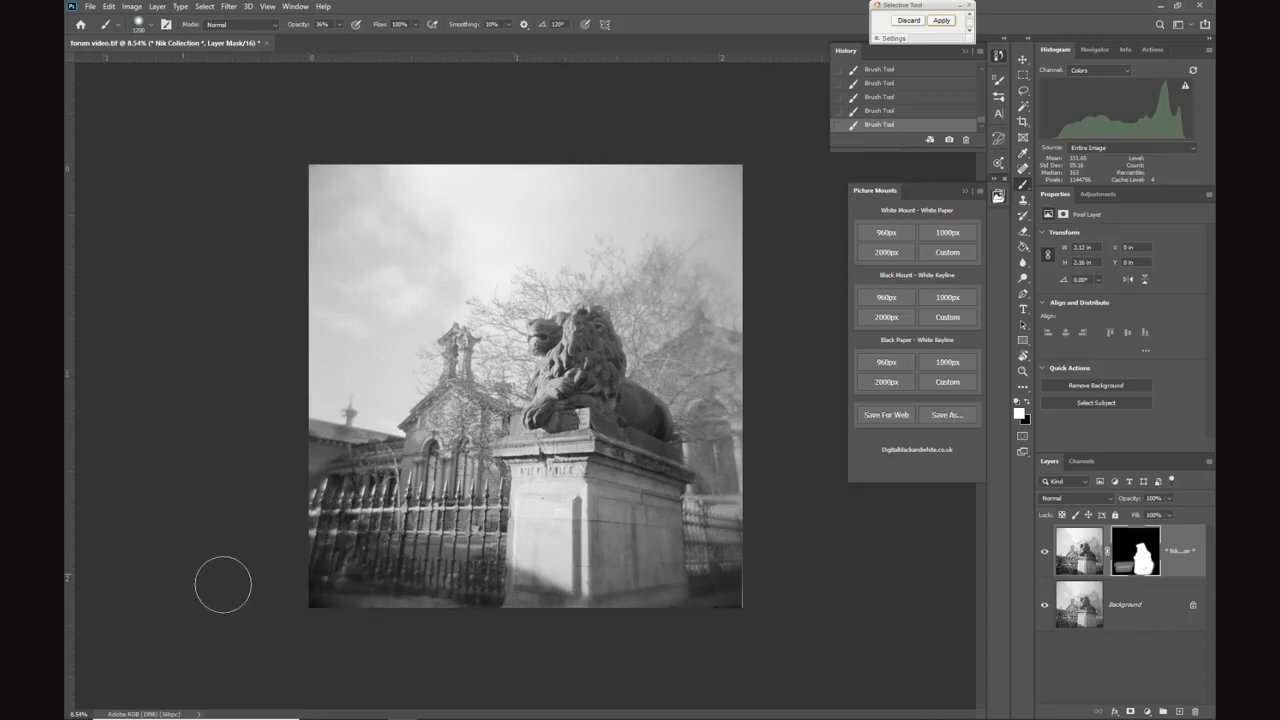
mouse_move(690, 175)
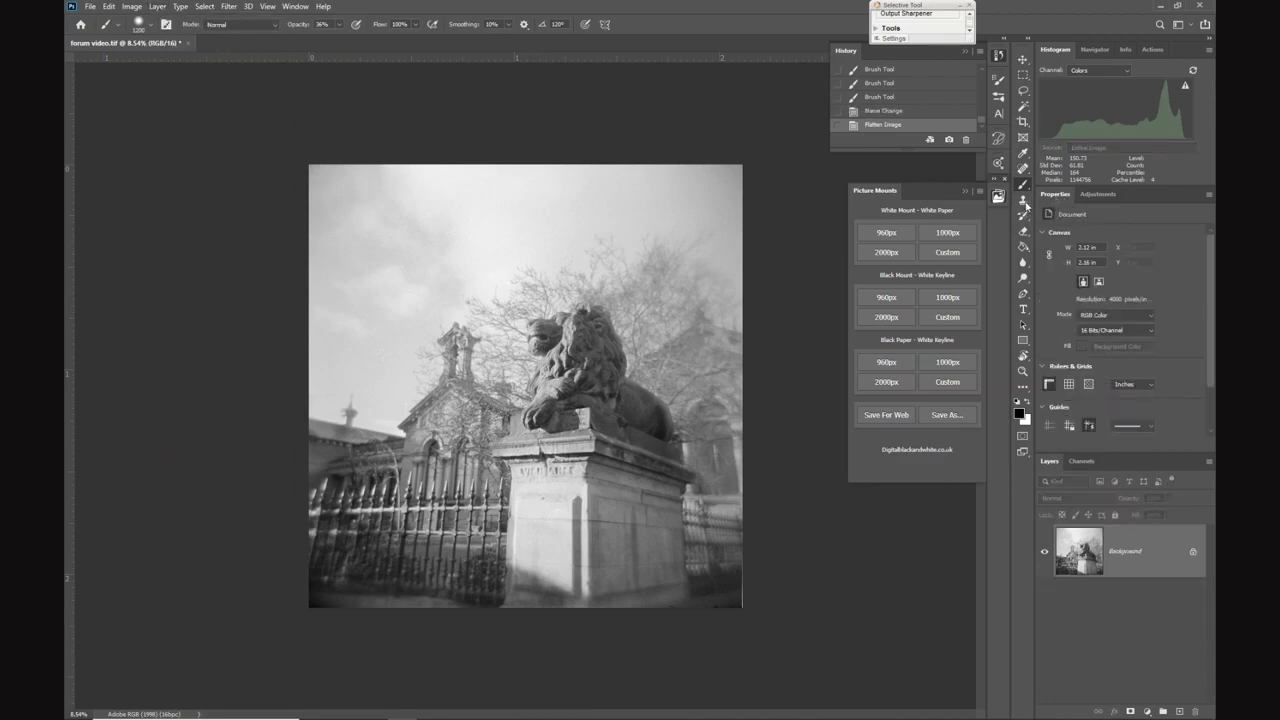
click(1023, 200)
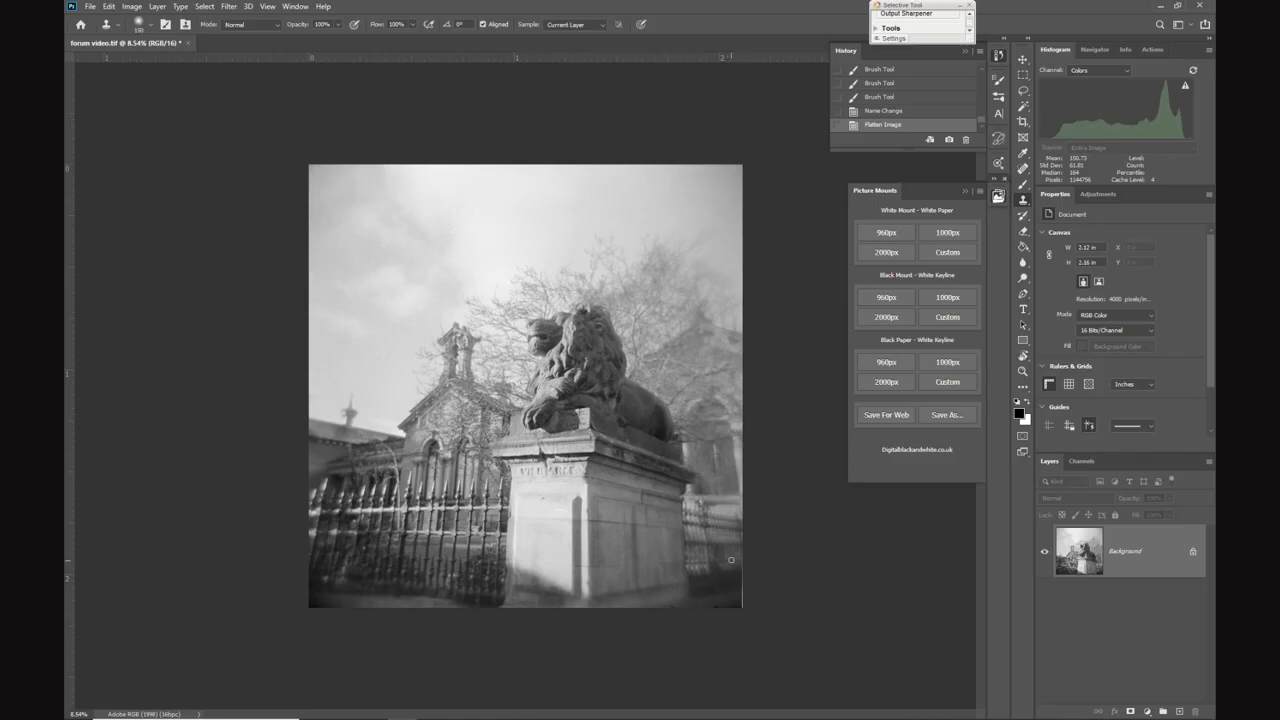
mouse_move(738, 558)
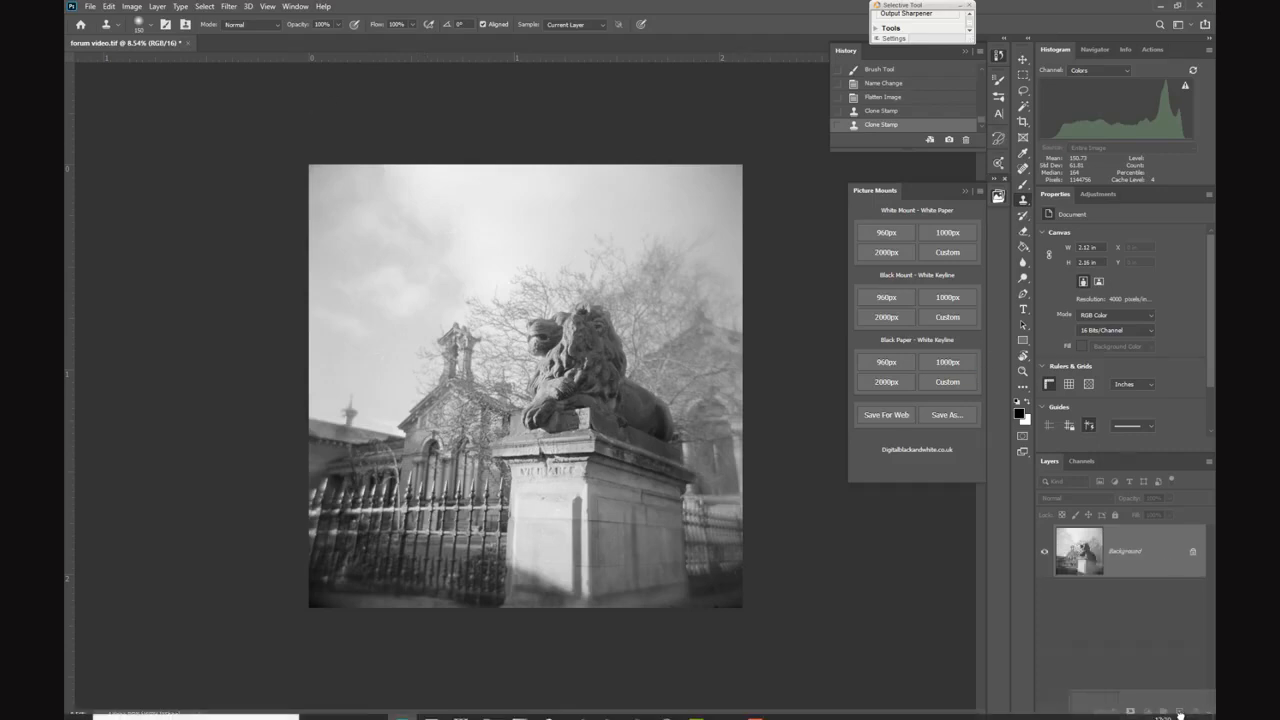
mouse_move(1177, 676)
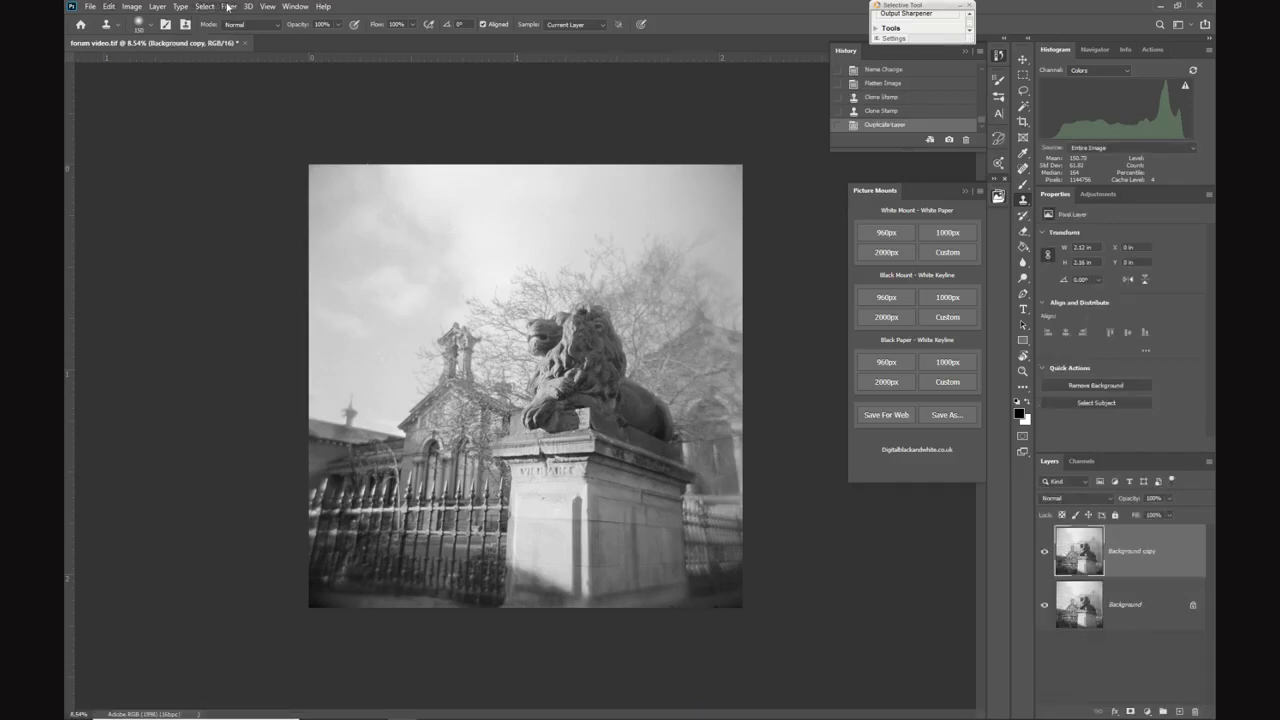
Bring up the Filter menu to begin the Camera Raw sky darkening.
click(228, 6)
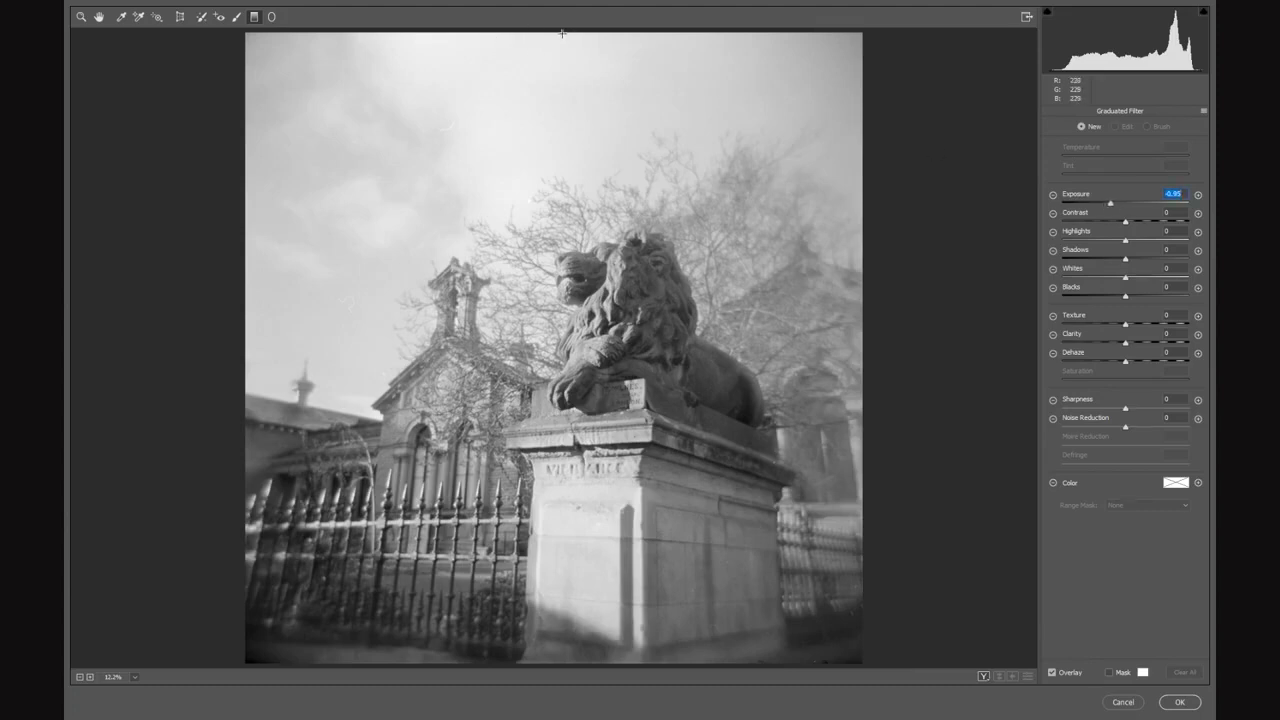
Apply a Camera Raw graduated filter (exposure about -0.80) darkening from the top edge to the lion.
drag(562, 35, 578, 285)
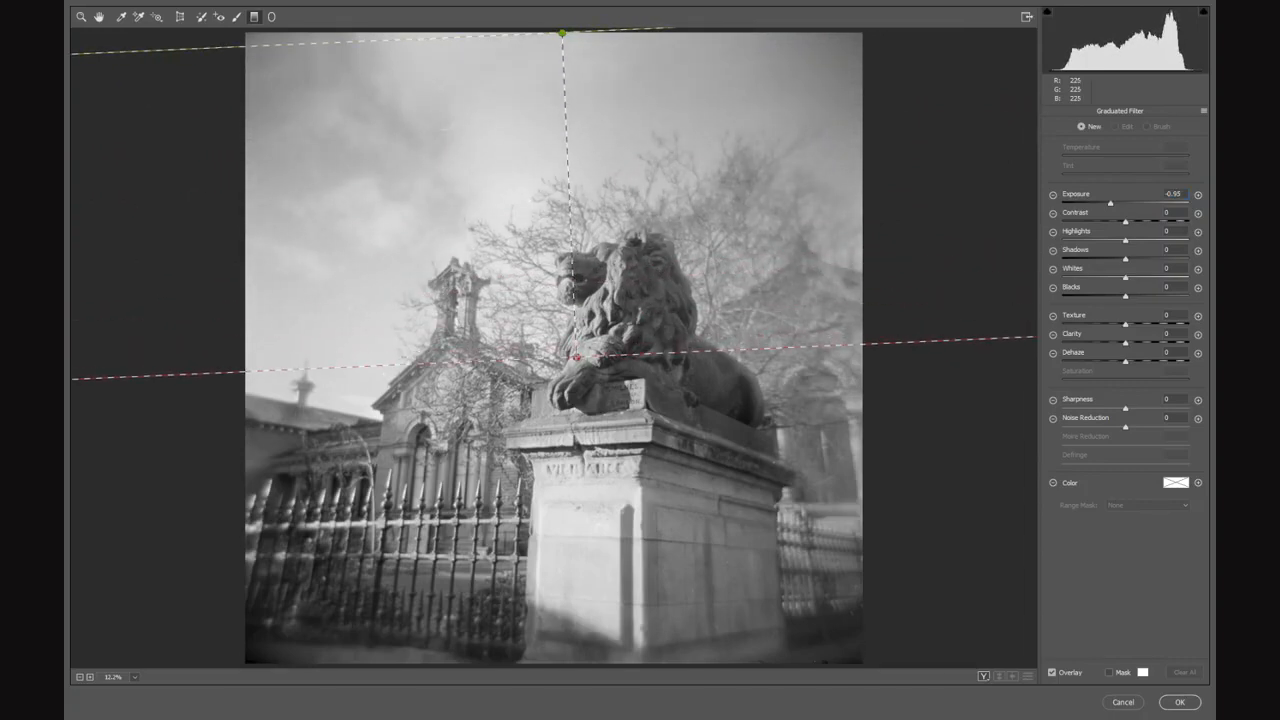
click(575, 358)
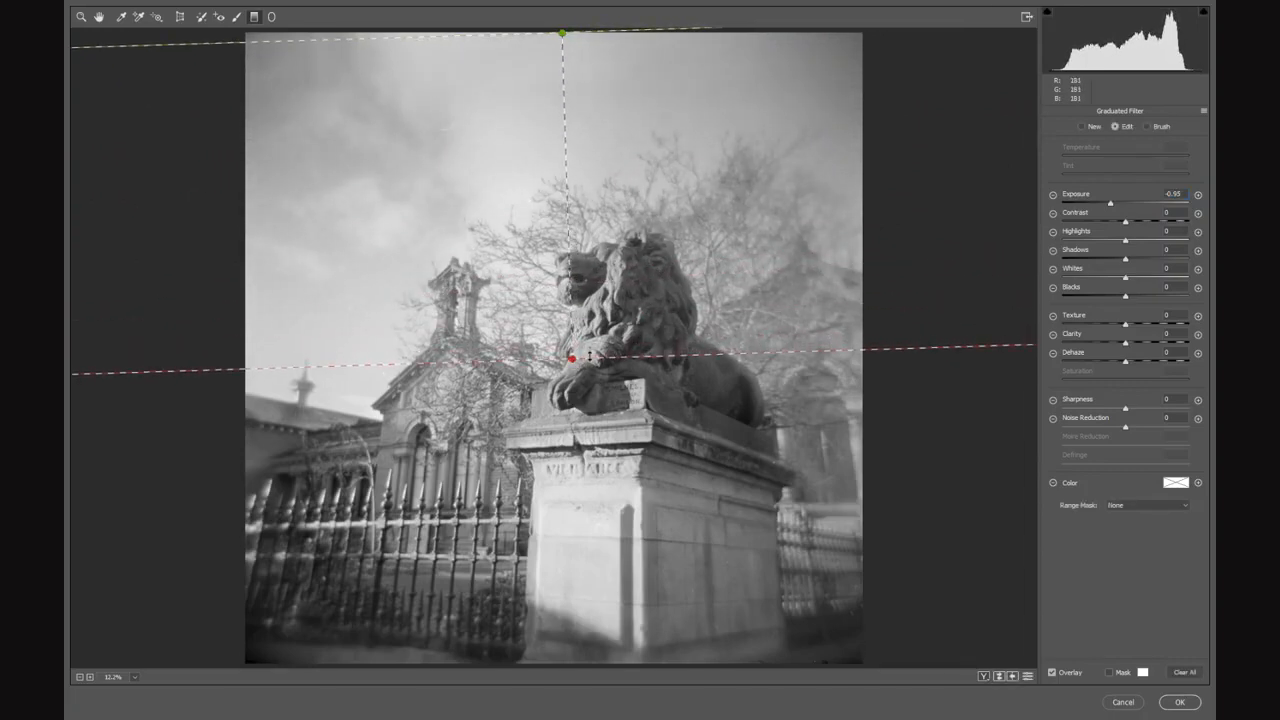
click(1081, 126)
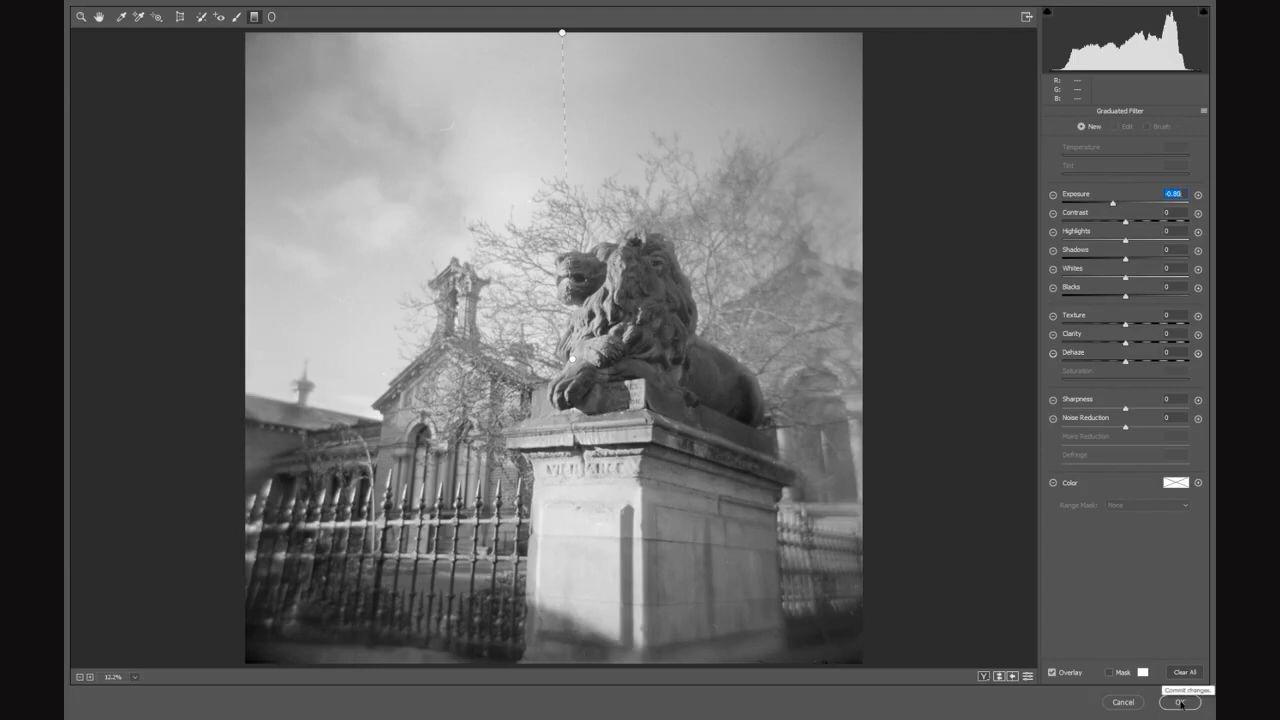
click(1180, 702)
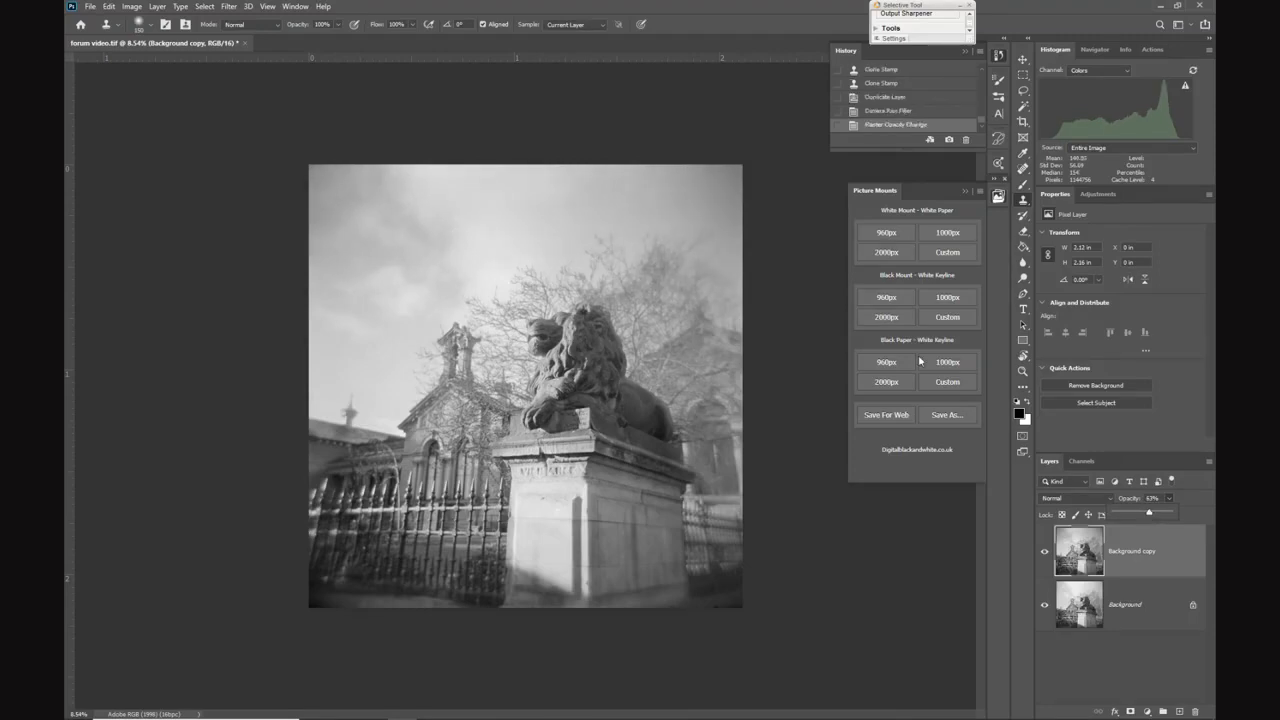
Flatten the sky-darkened image into a single layer.
click(157, 6)
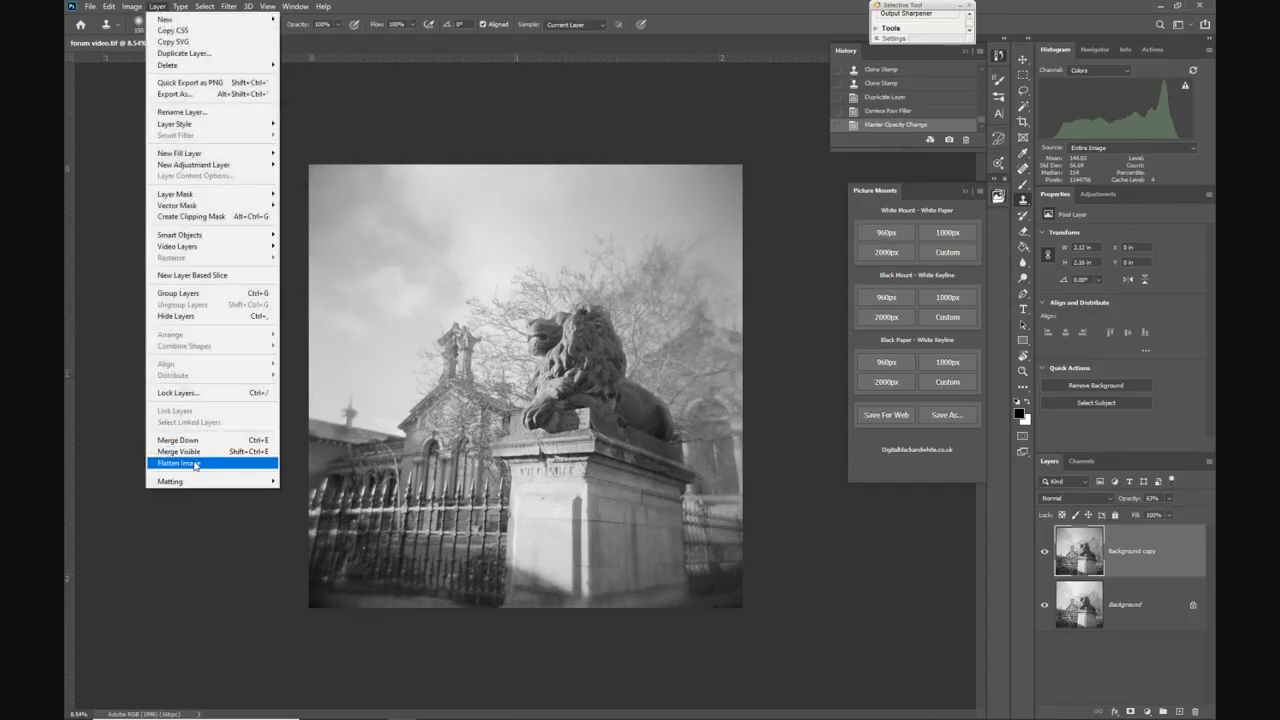
click(178, 463)
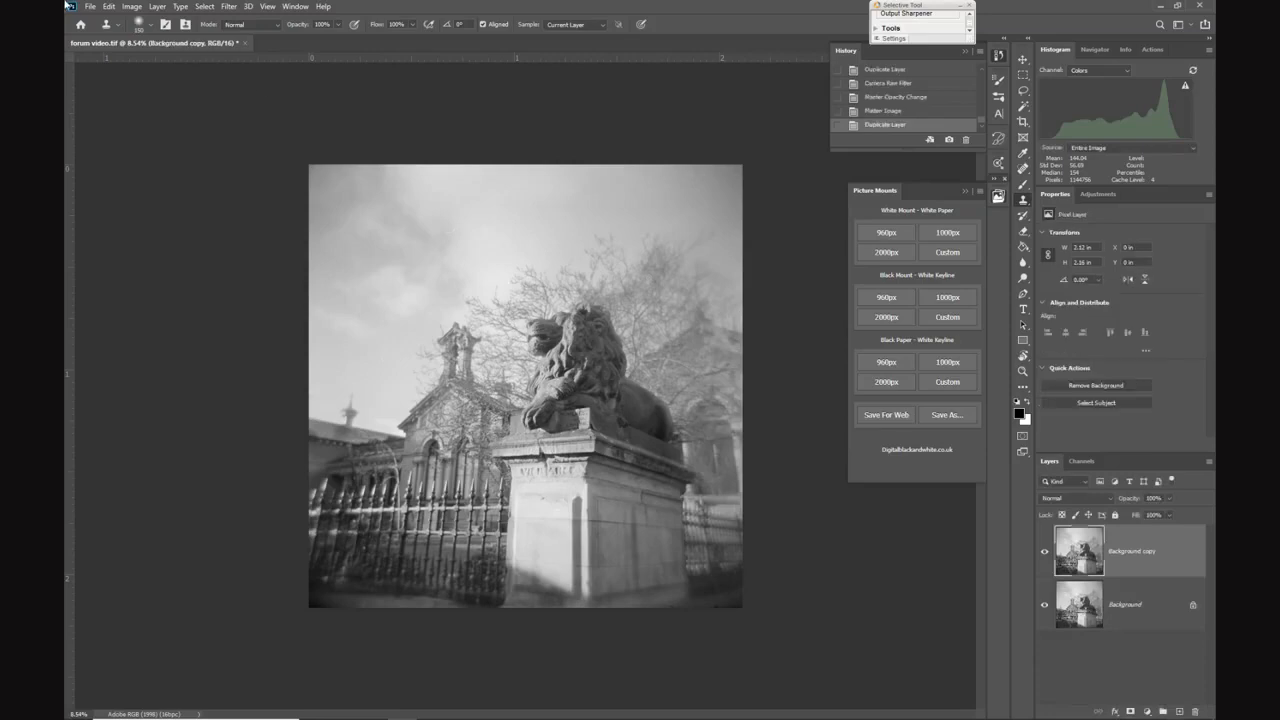
click(132, 6)
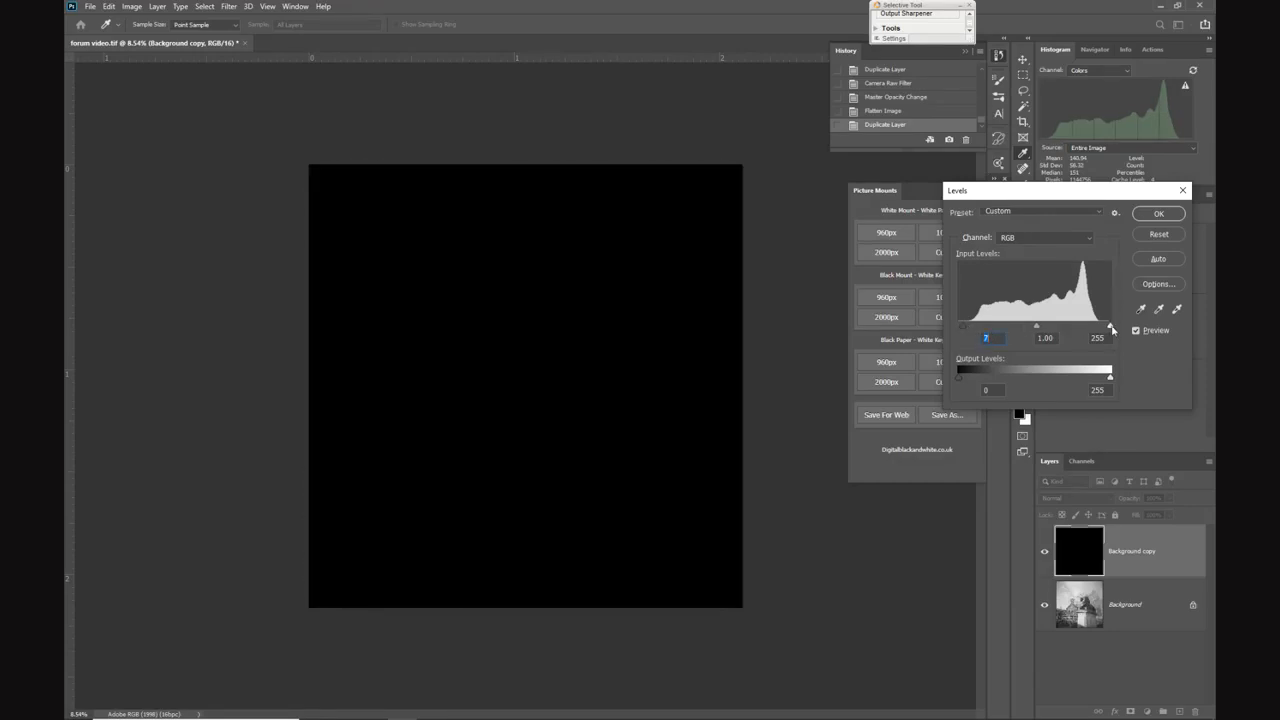
Apply Levels with black 7 and white input near 248, then flatten to one background.
drag(1110, 327, 1108, 327)
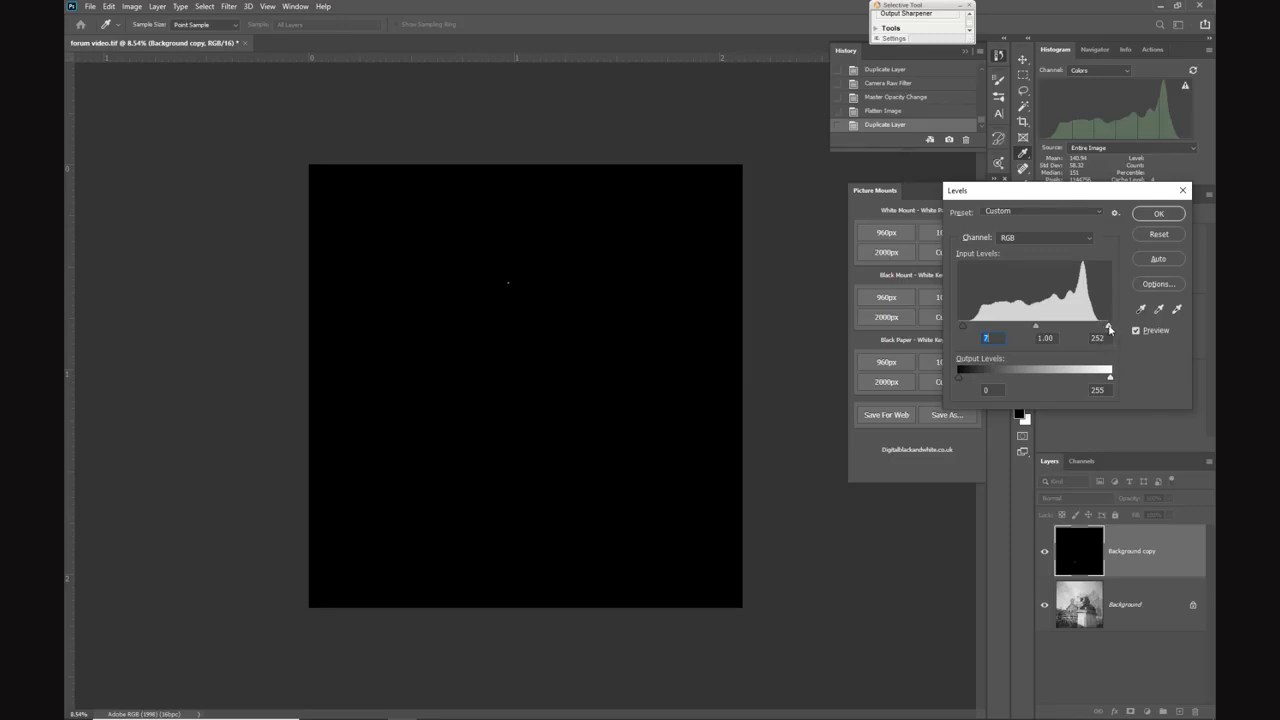
drag(1109, 327, 1105, 327)
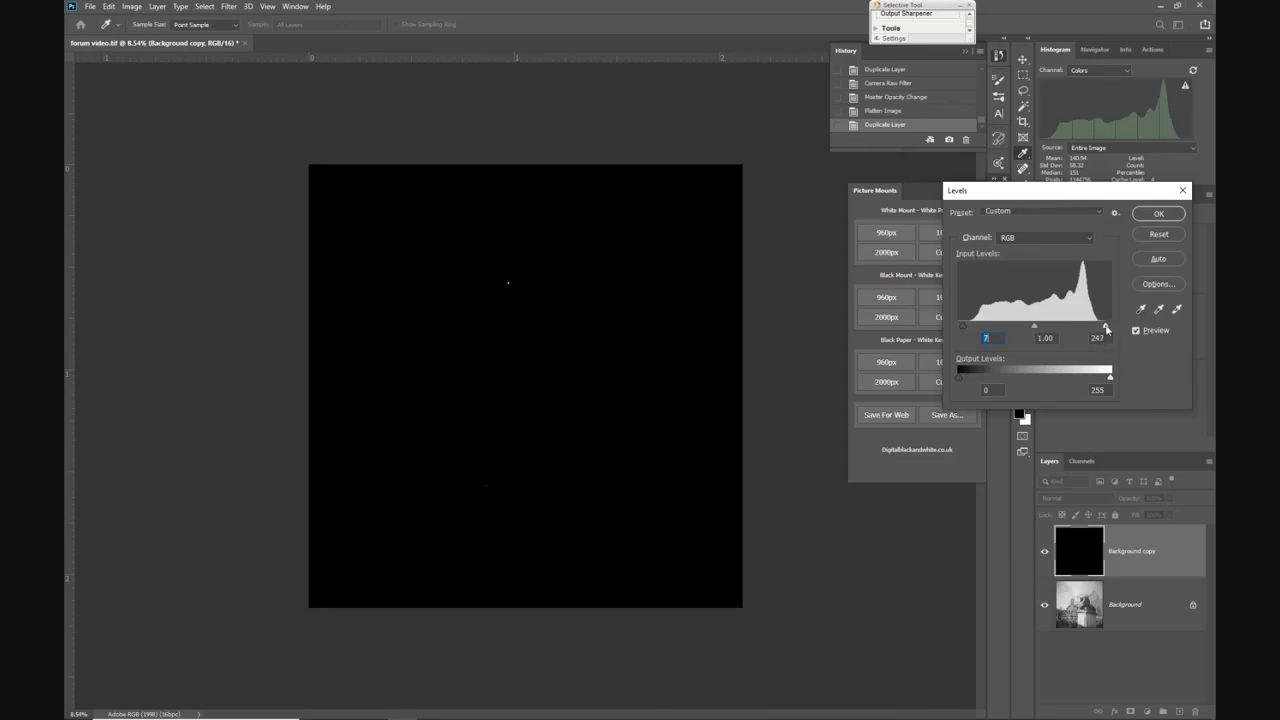
drag(1107, 327, 1104, 327)
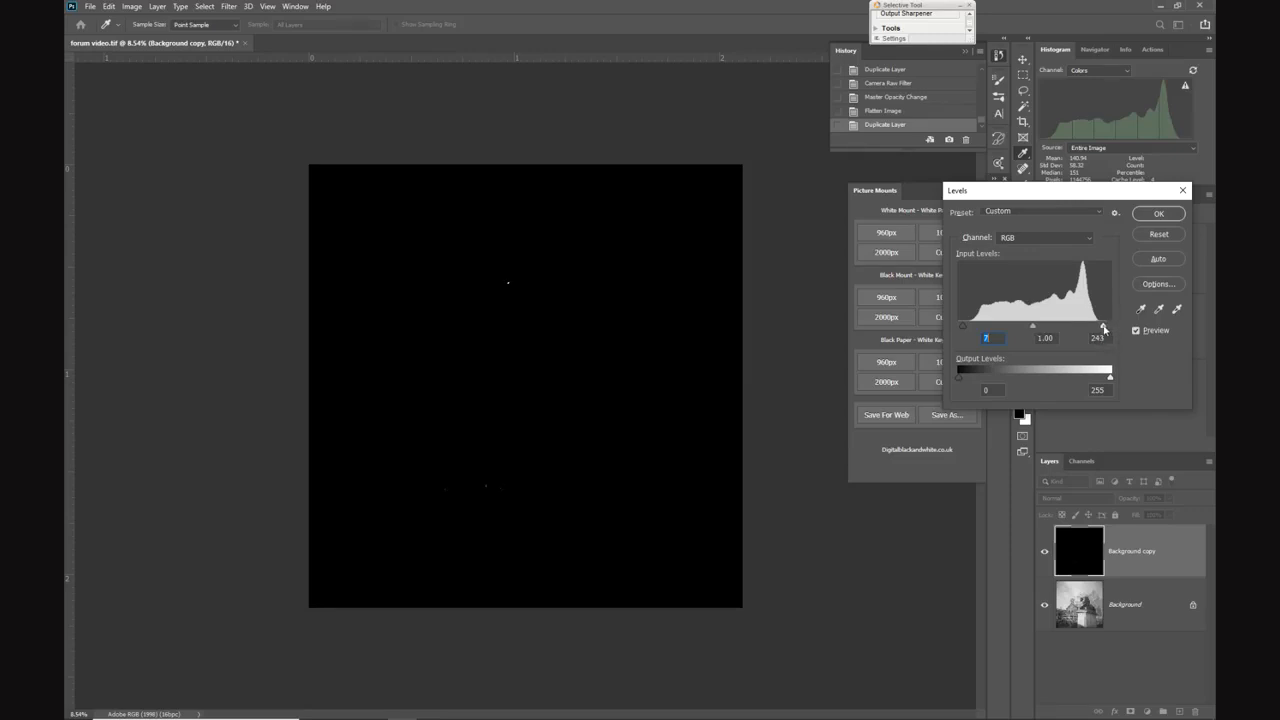
drag(1108, 328, 1105, 328)
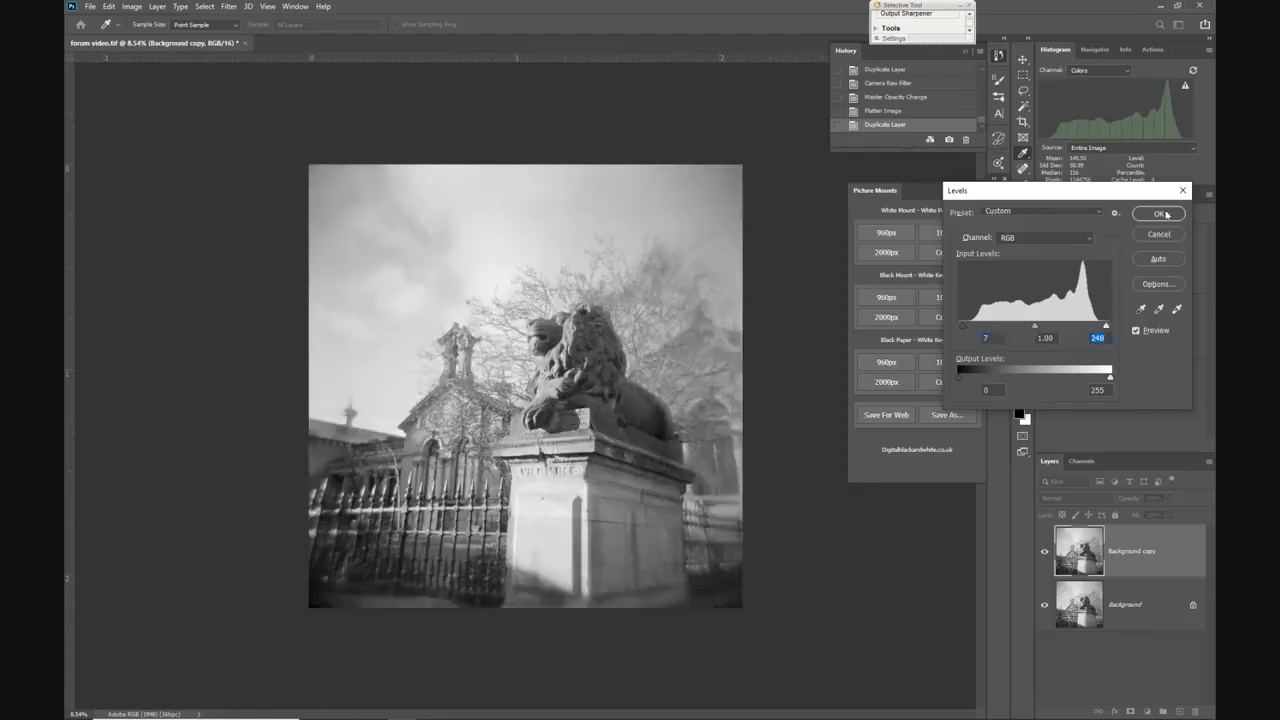
click(1158, 213)
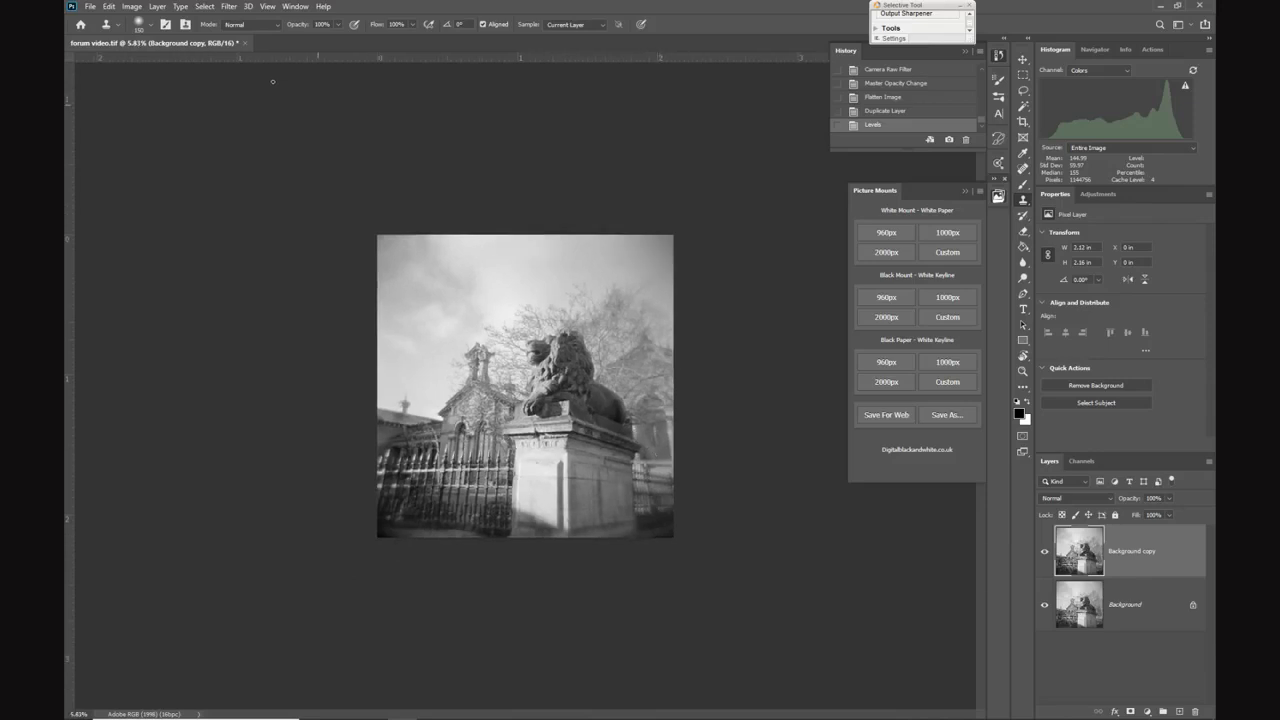
click(157, 6)
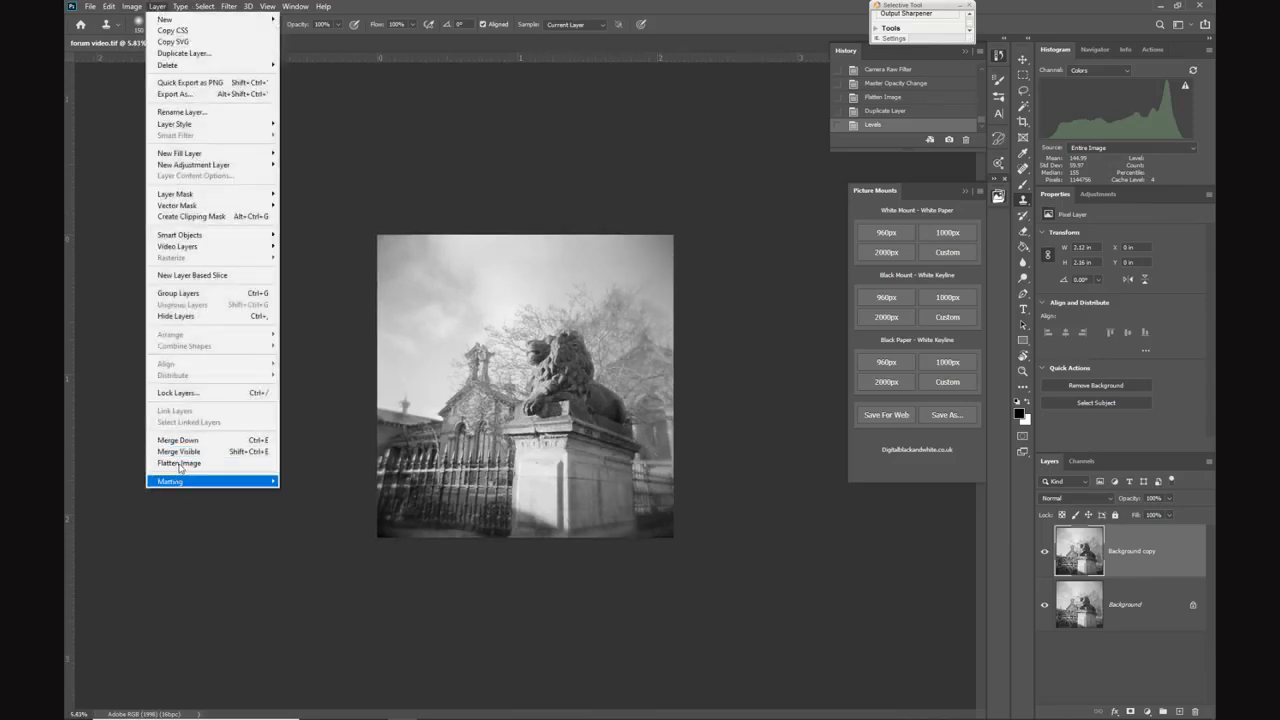
click(179, 462)
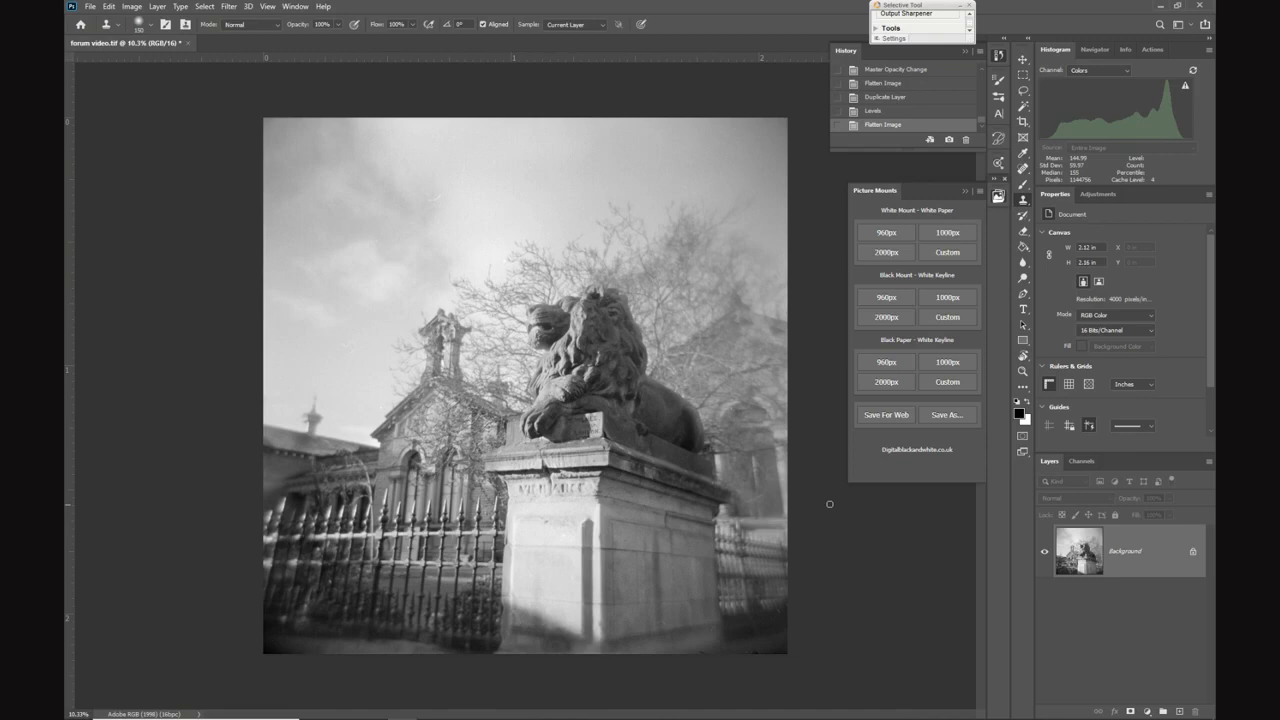